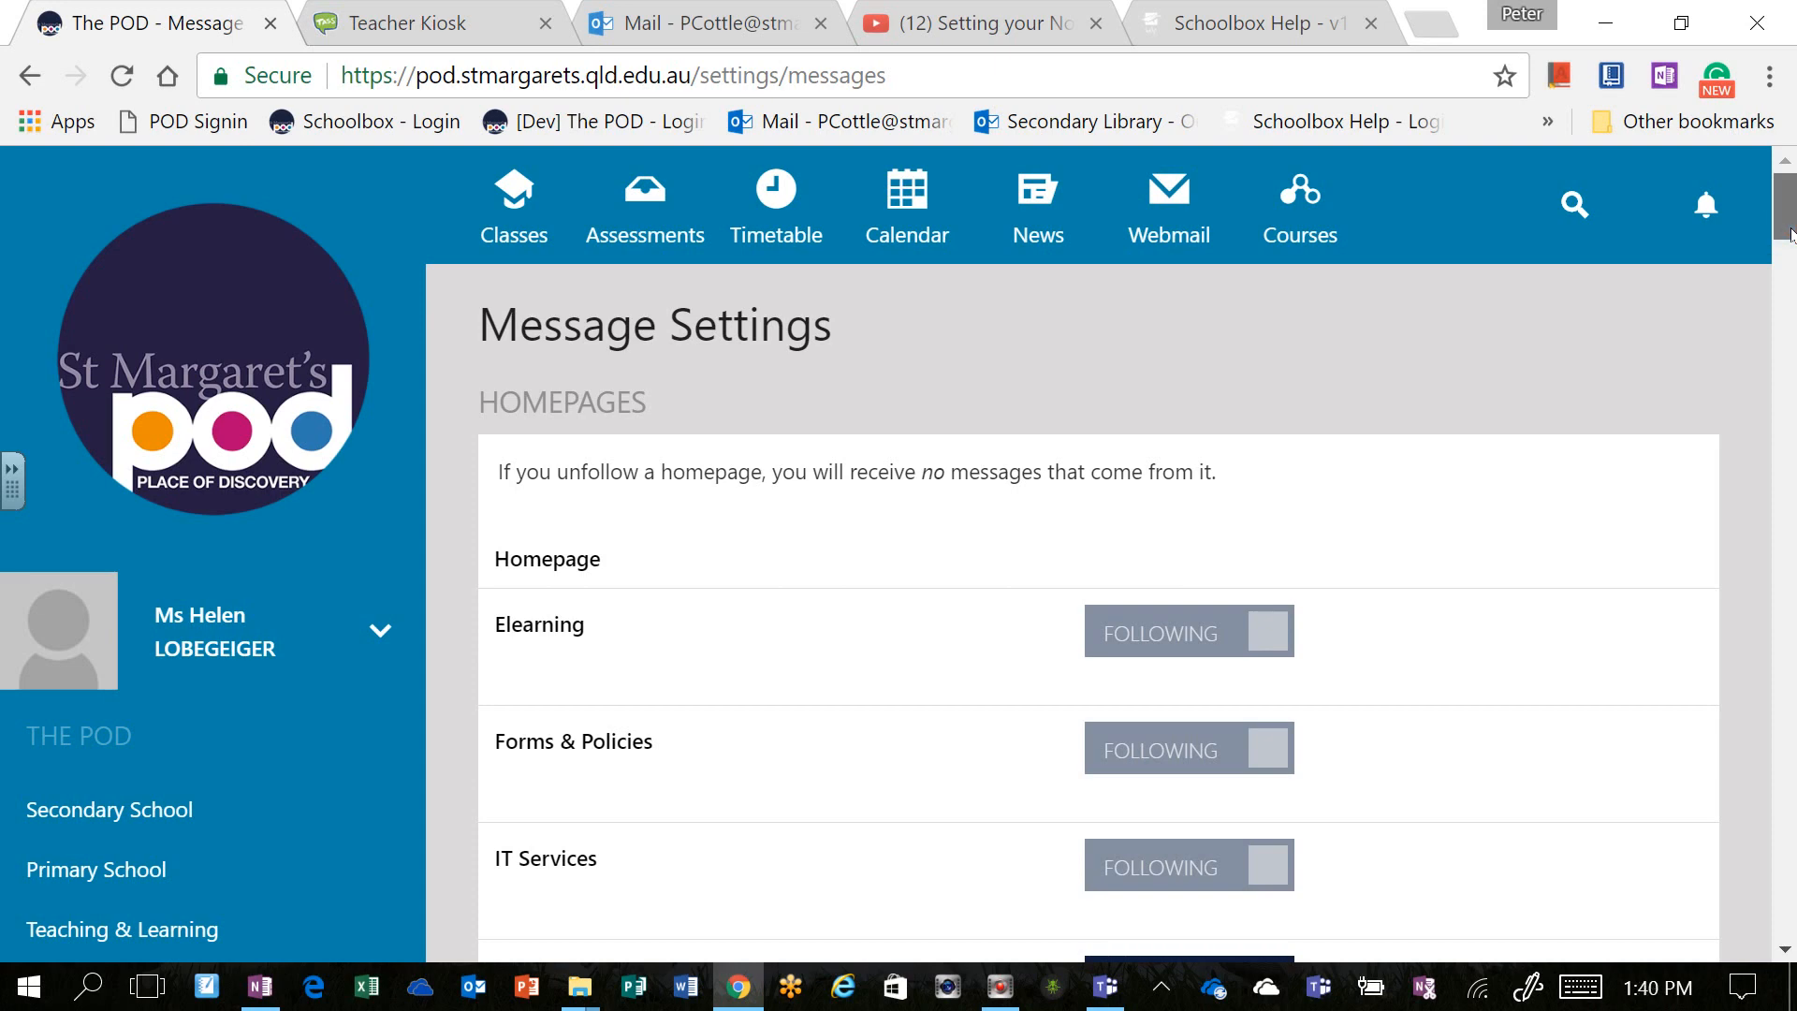
# Step: Mute notifications about being added to or removed from groups
pyautogui.scroll(-3)
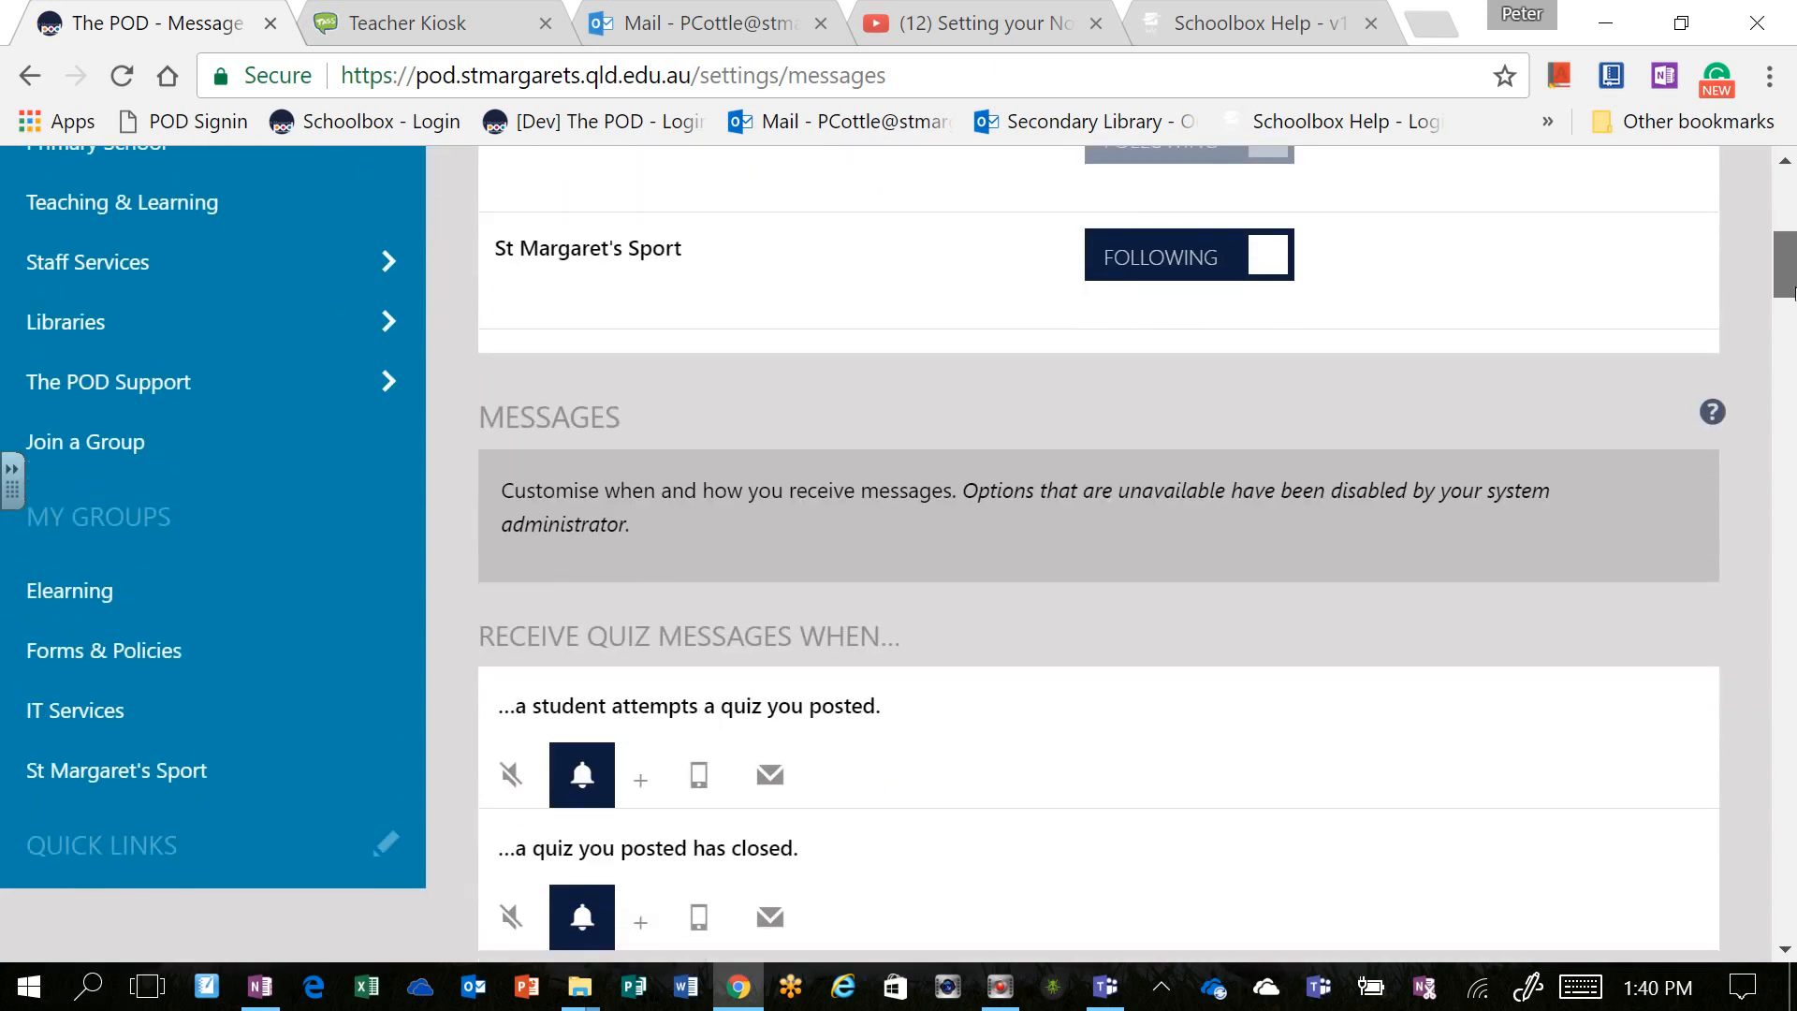
pyautogui.scroll(-3)
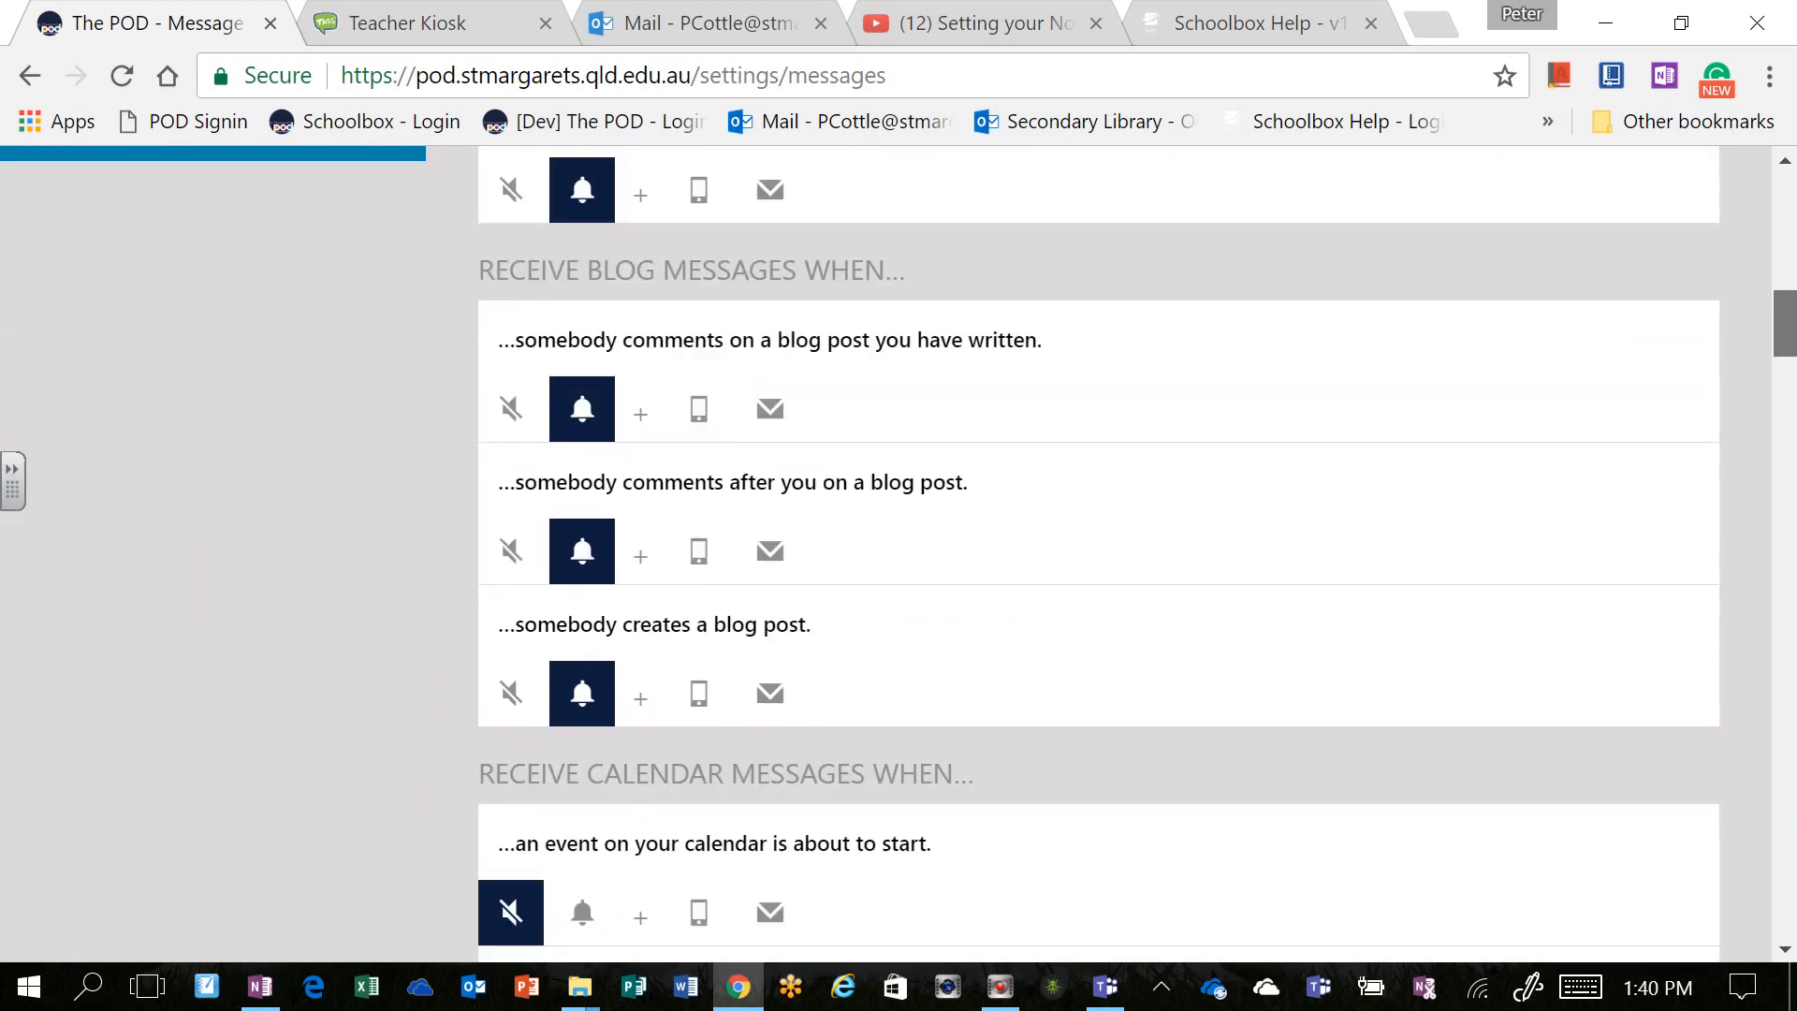
pyautogui.scroll(-3)
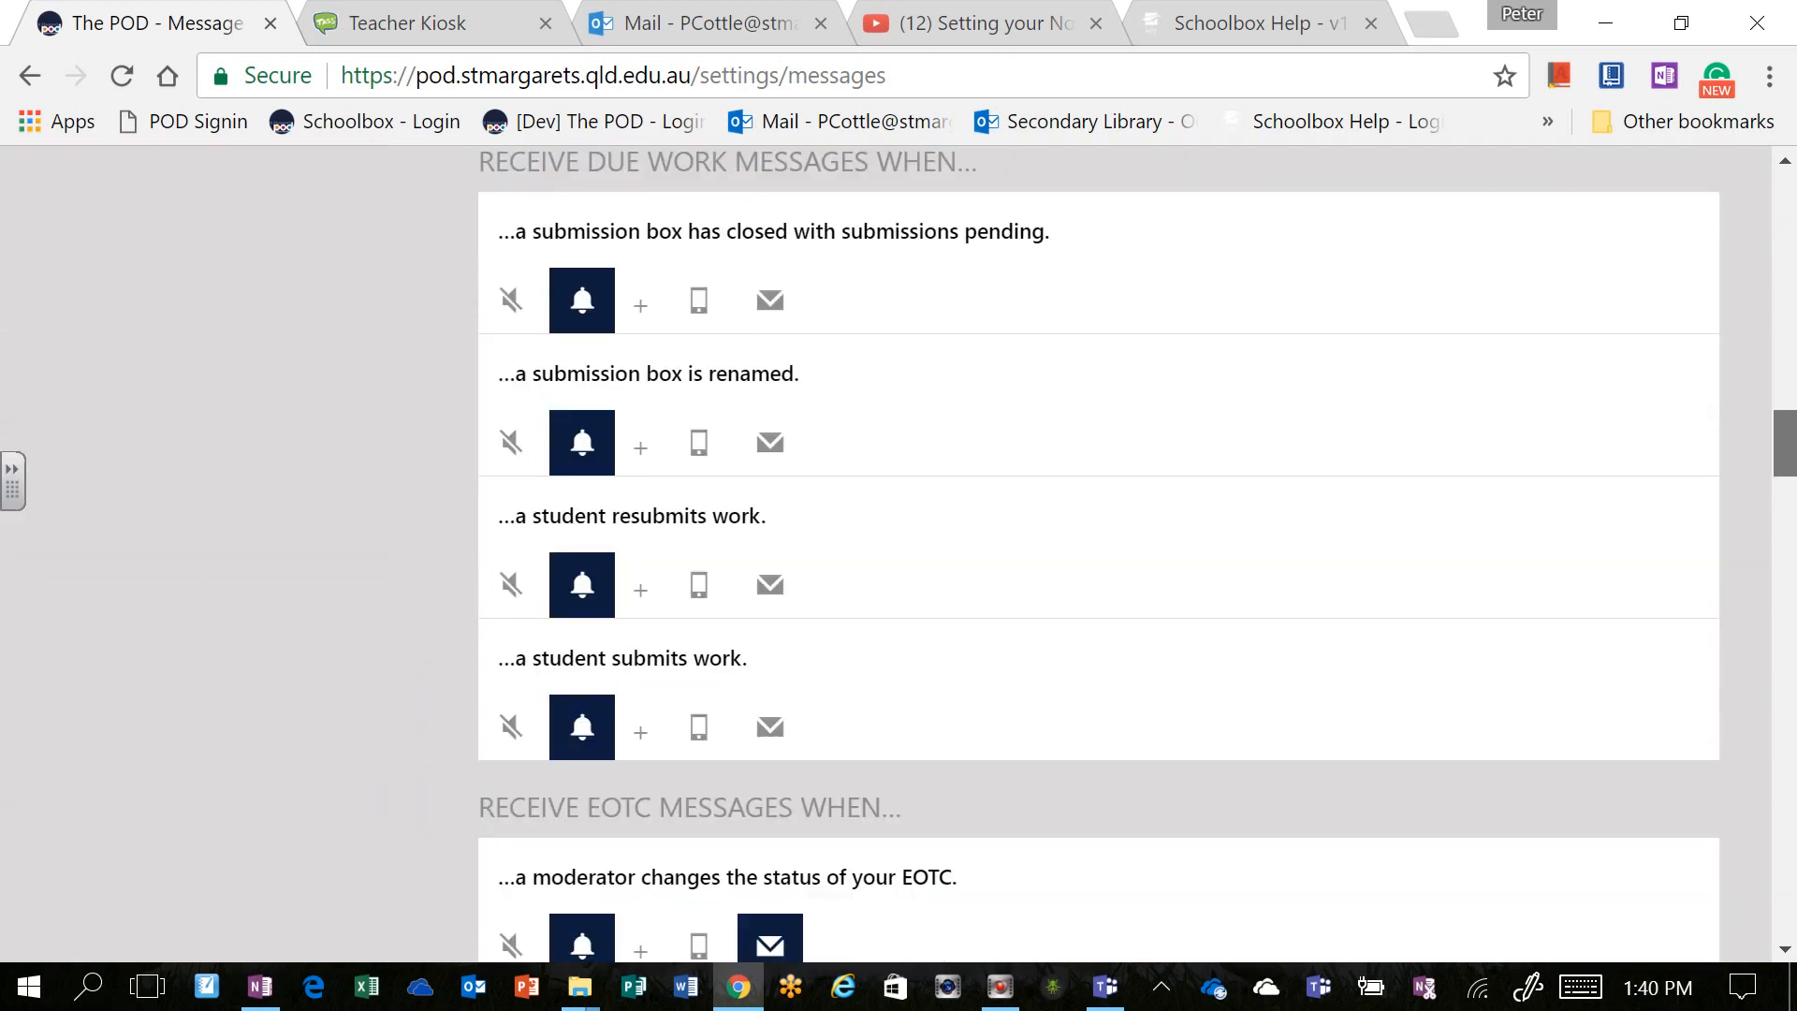
pyautogui.scroll(-3)
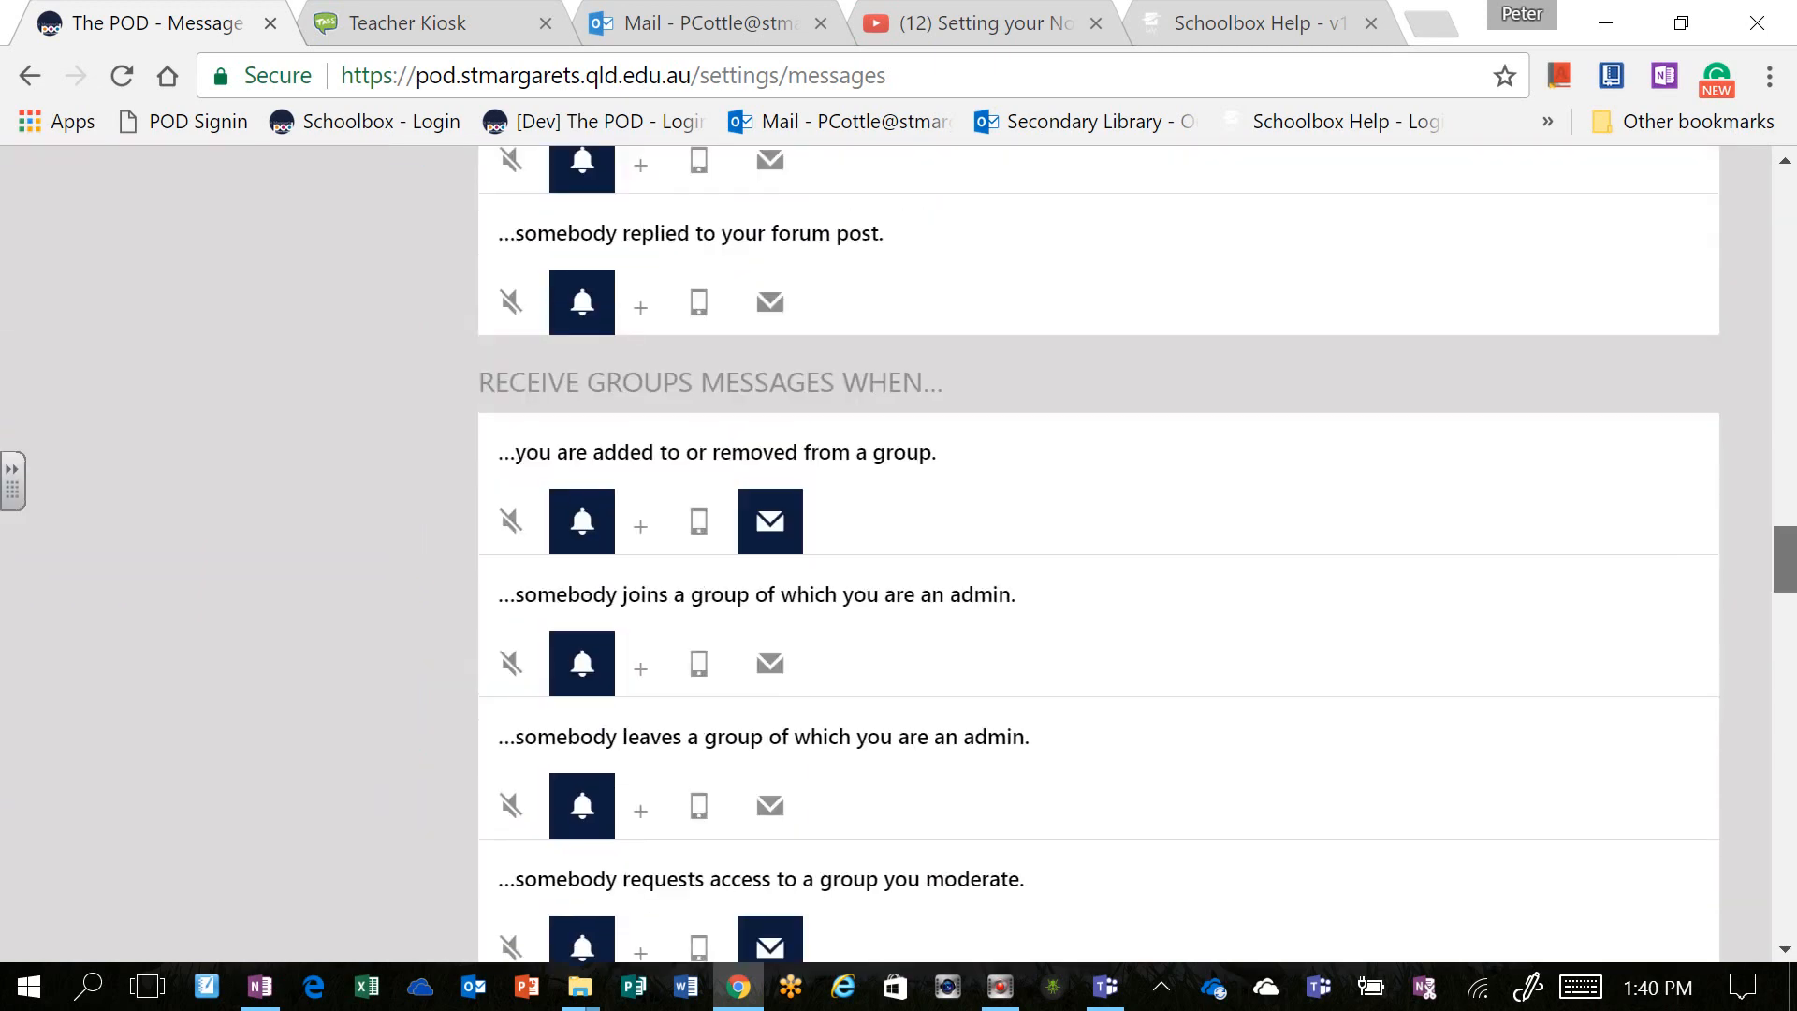
pyautogui.scroll(-3)
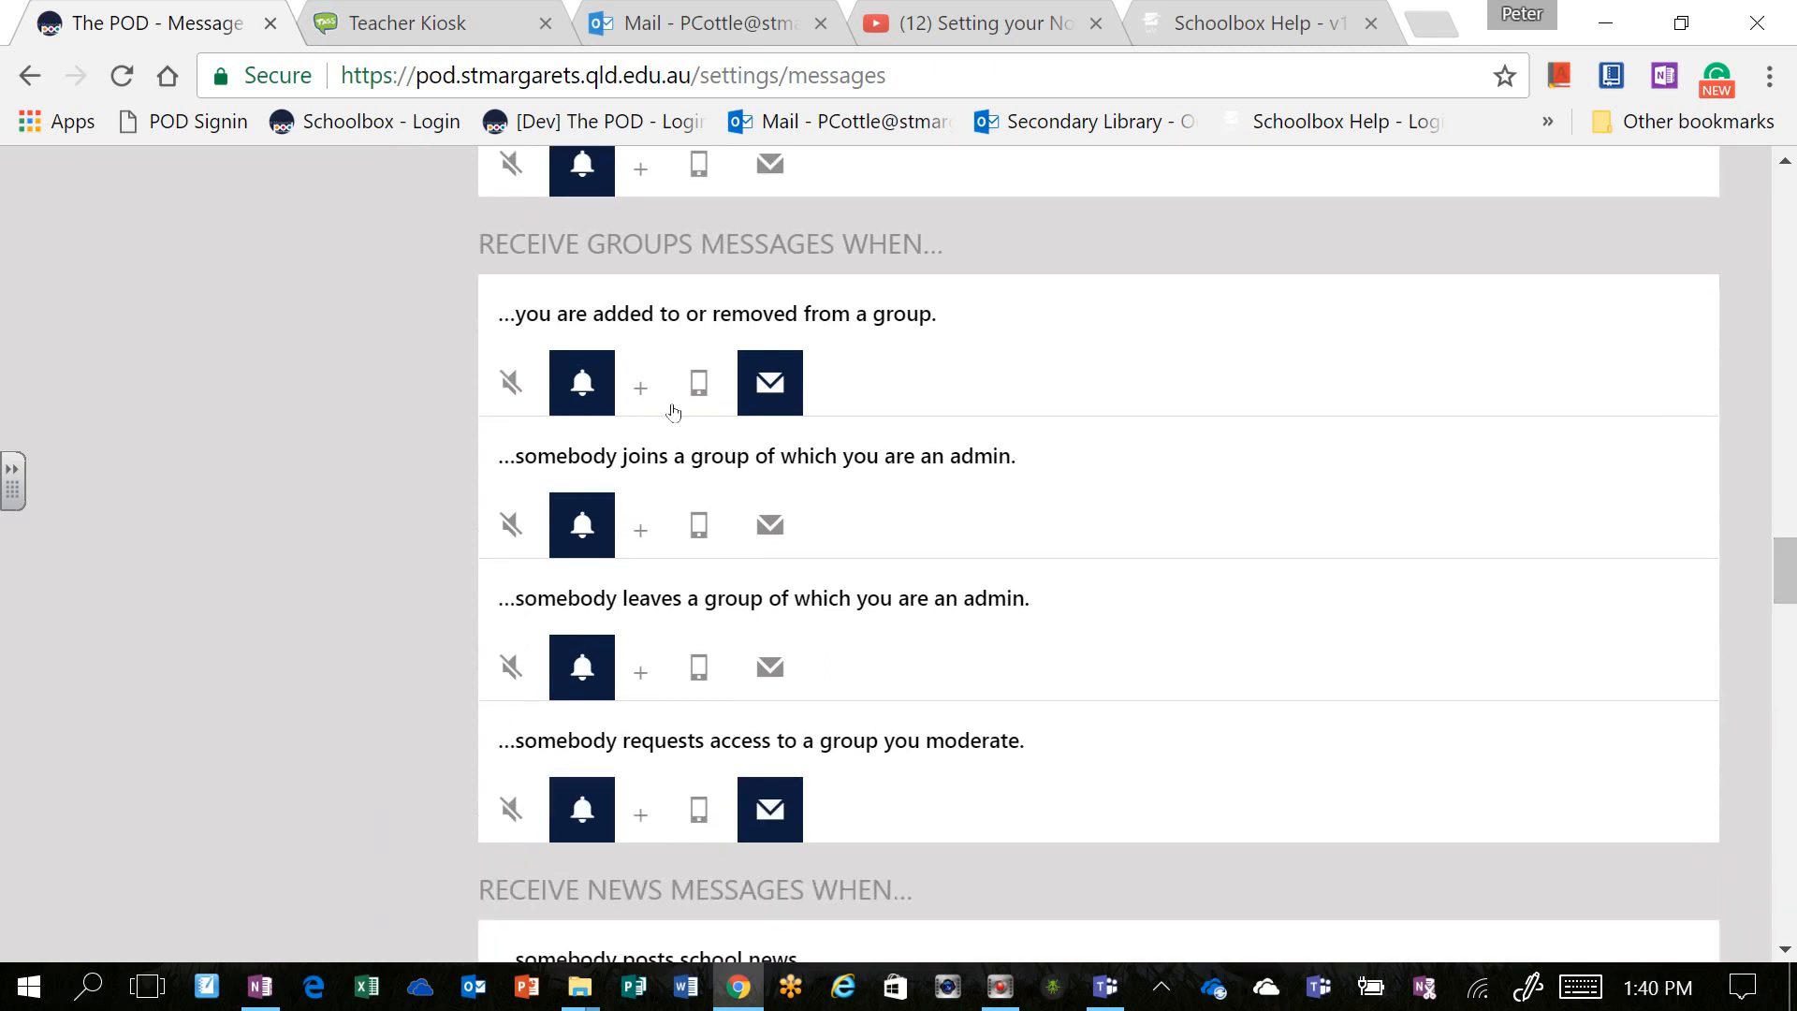
pyautogui.moveTo(581, 382)
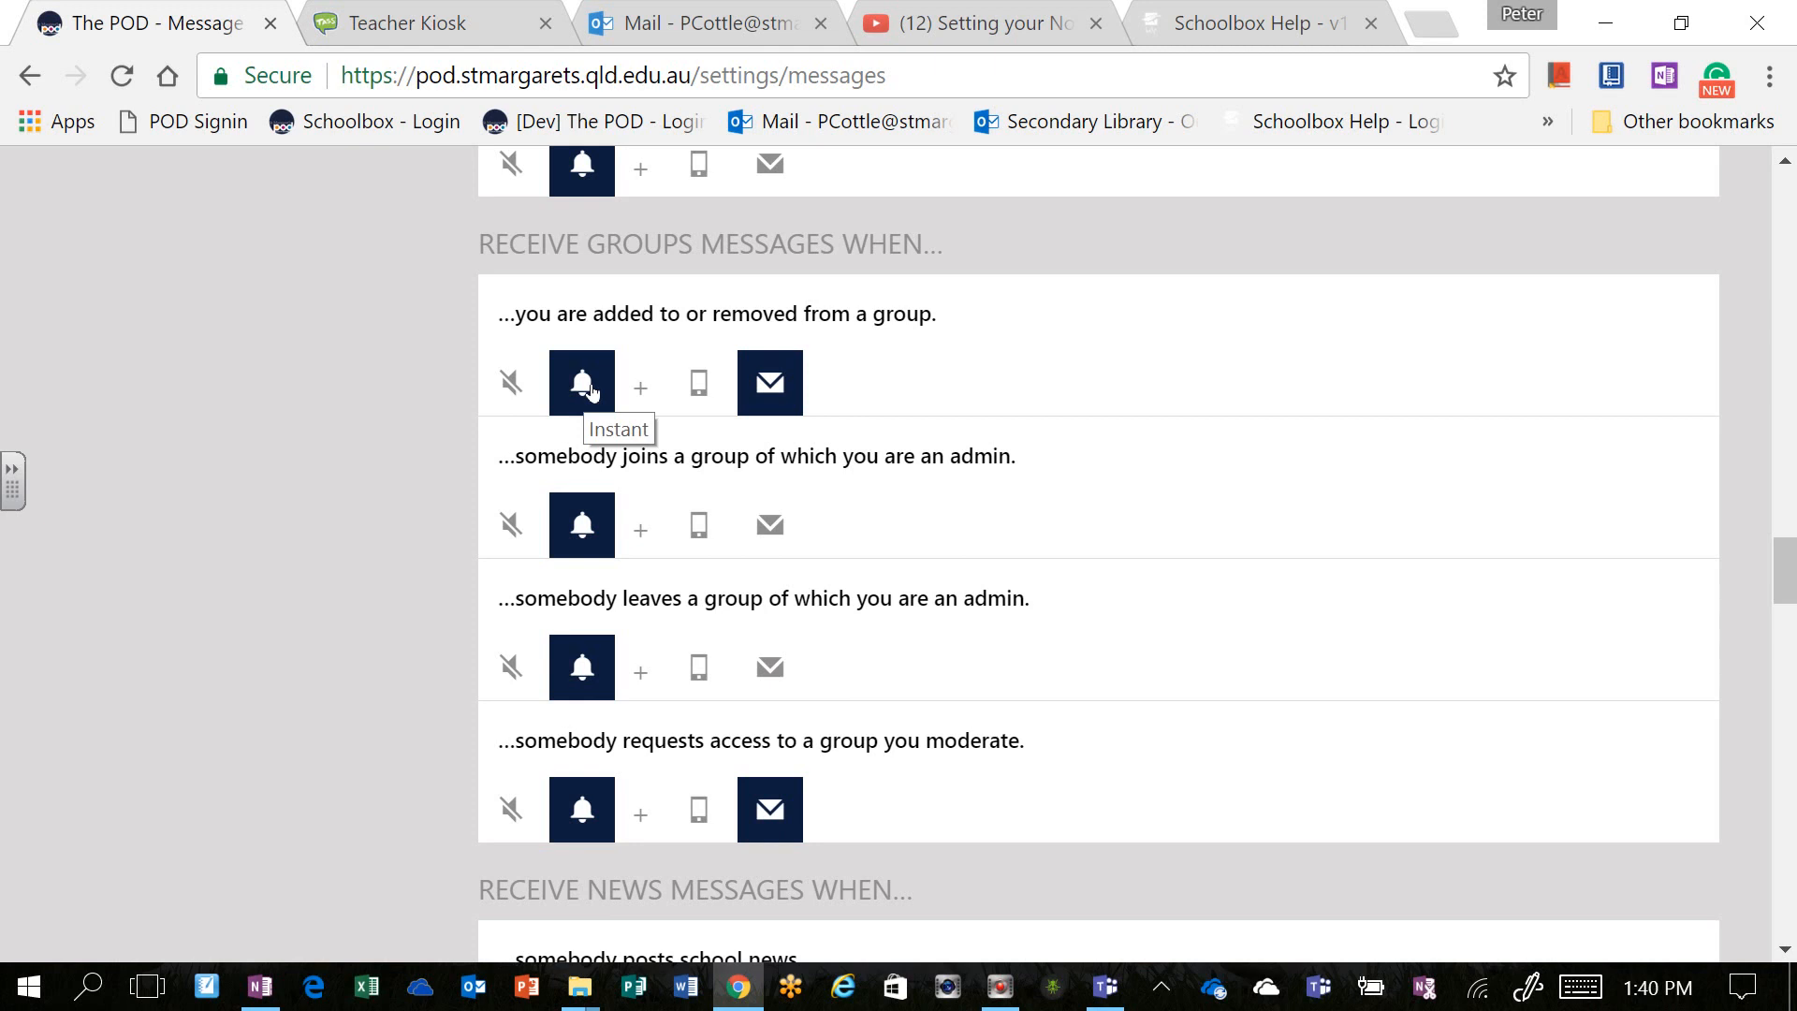
pyautogui.moveTo(511, 381)
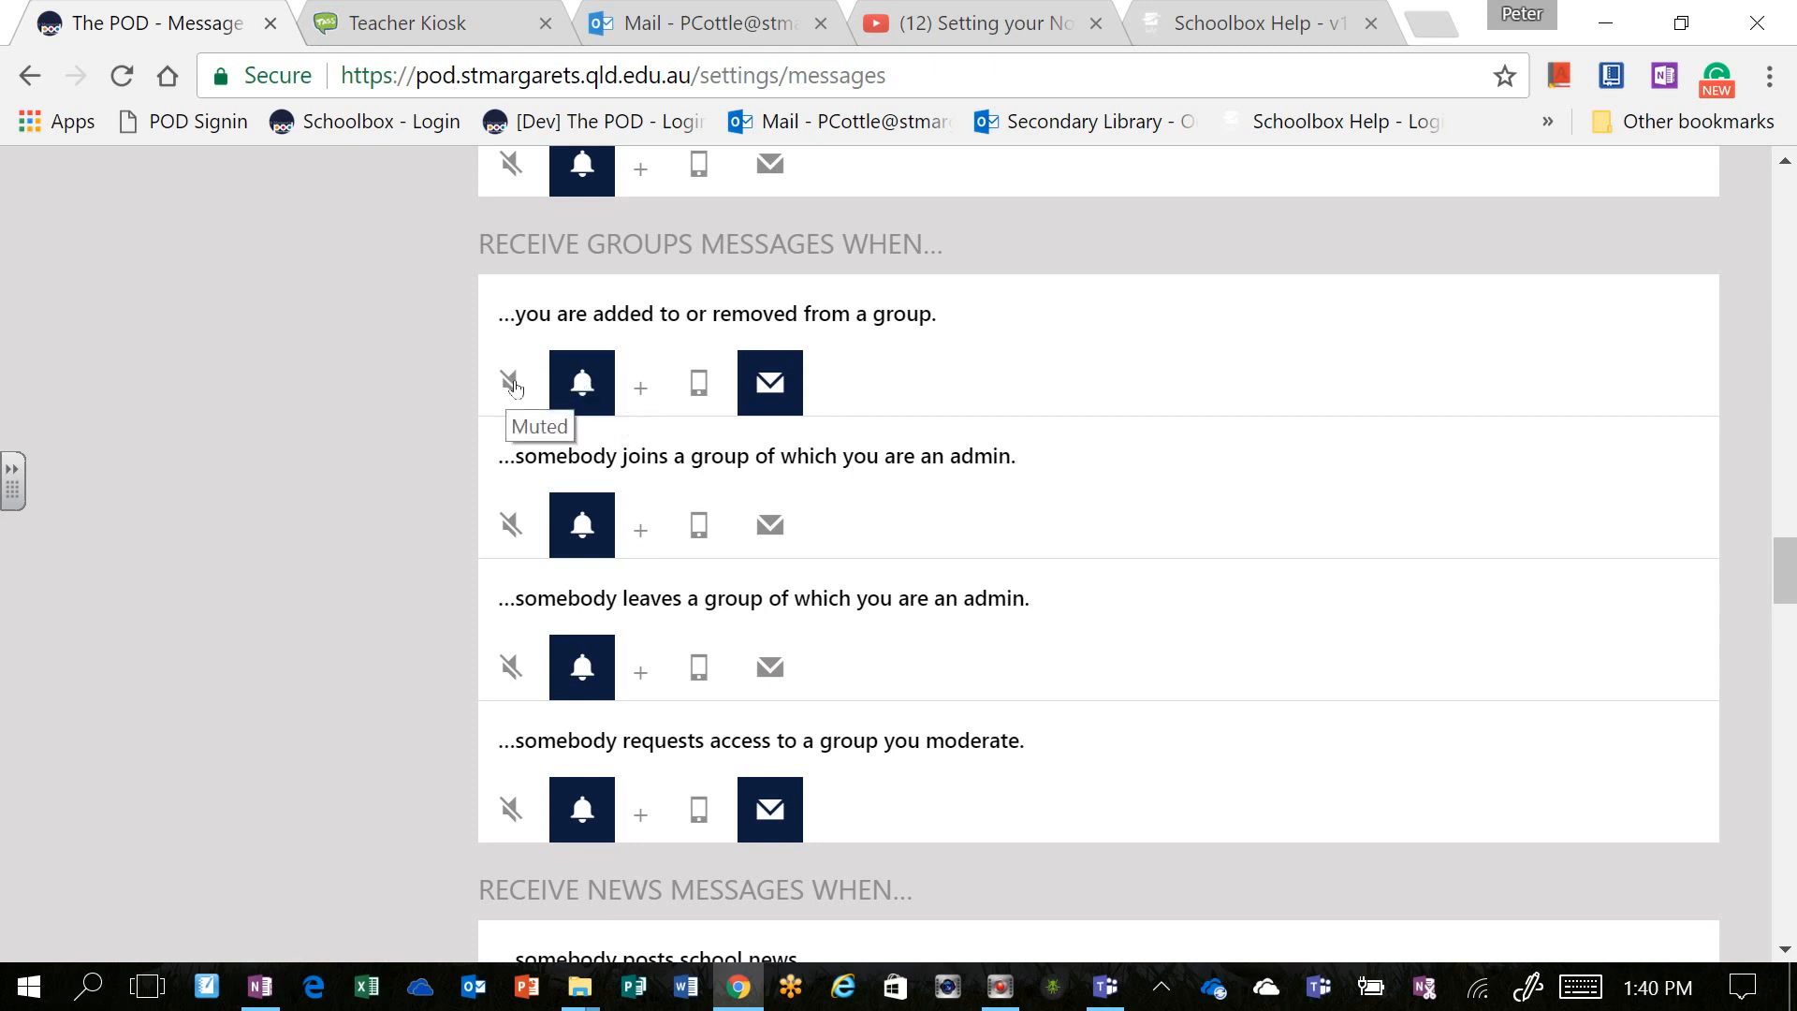
pyautogui.click(511, 383)
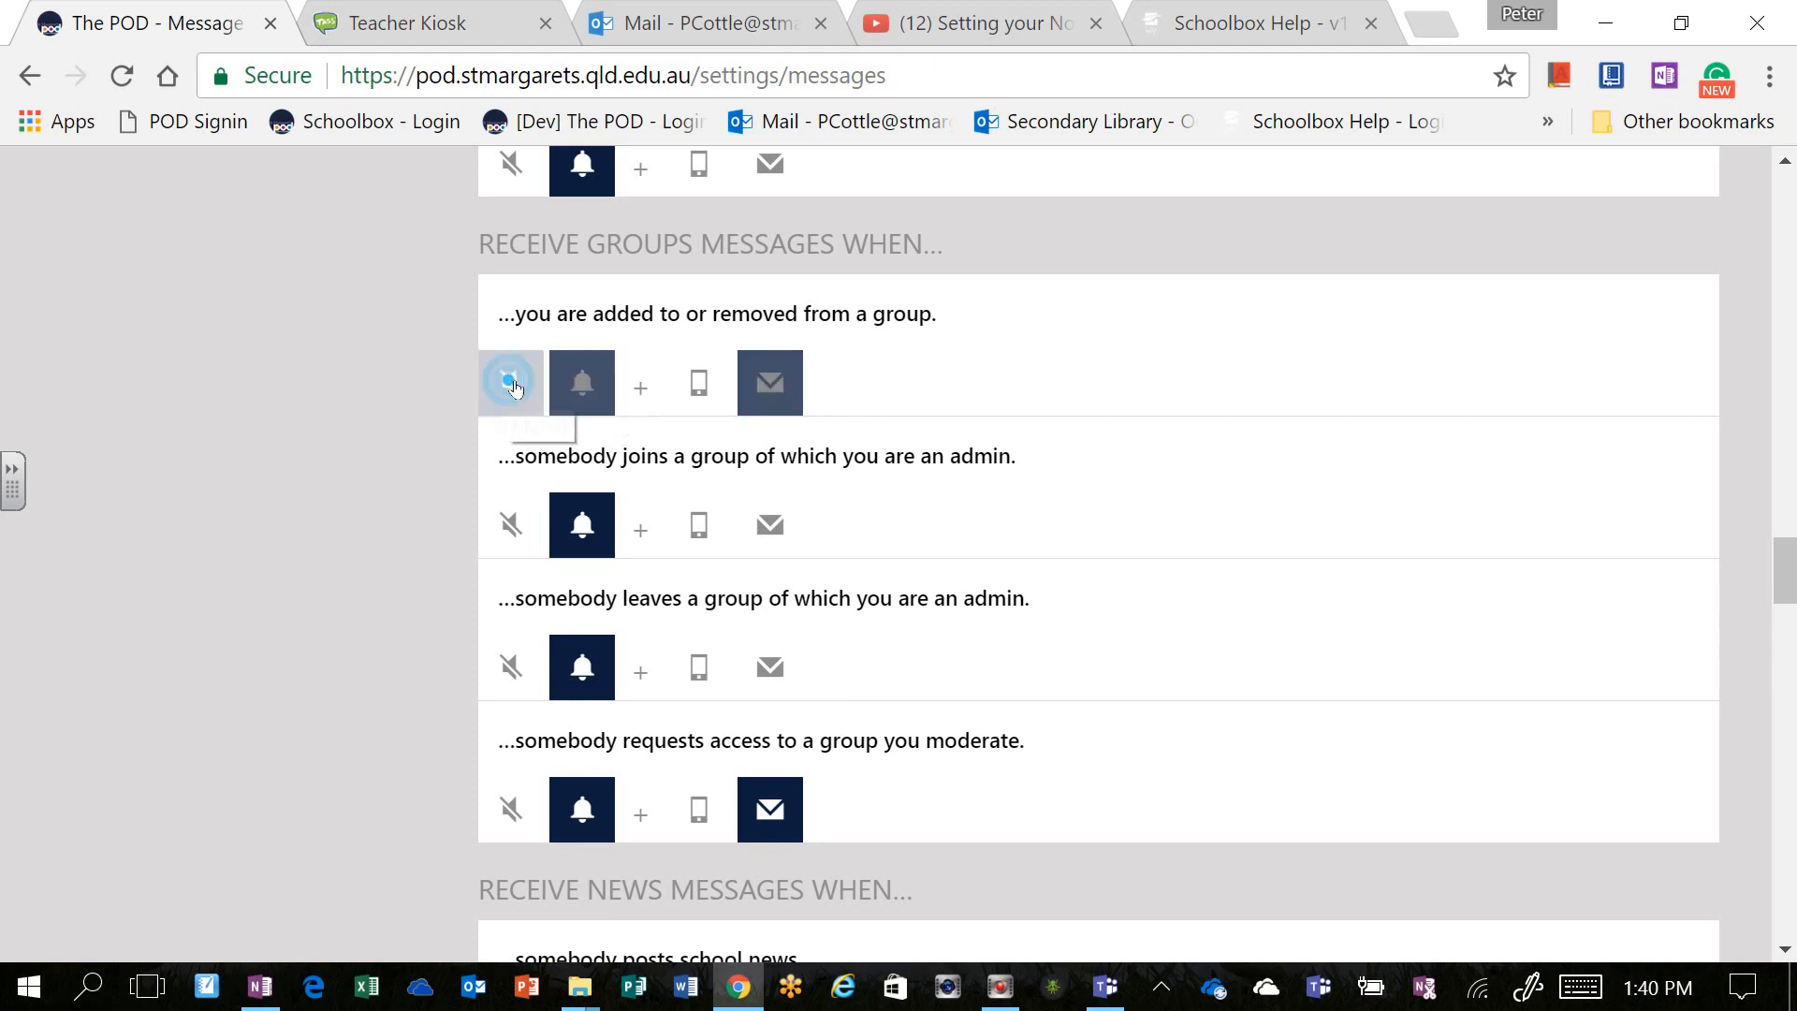
pyautogui.click(510, 382)
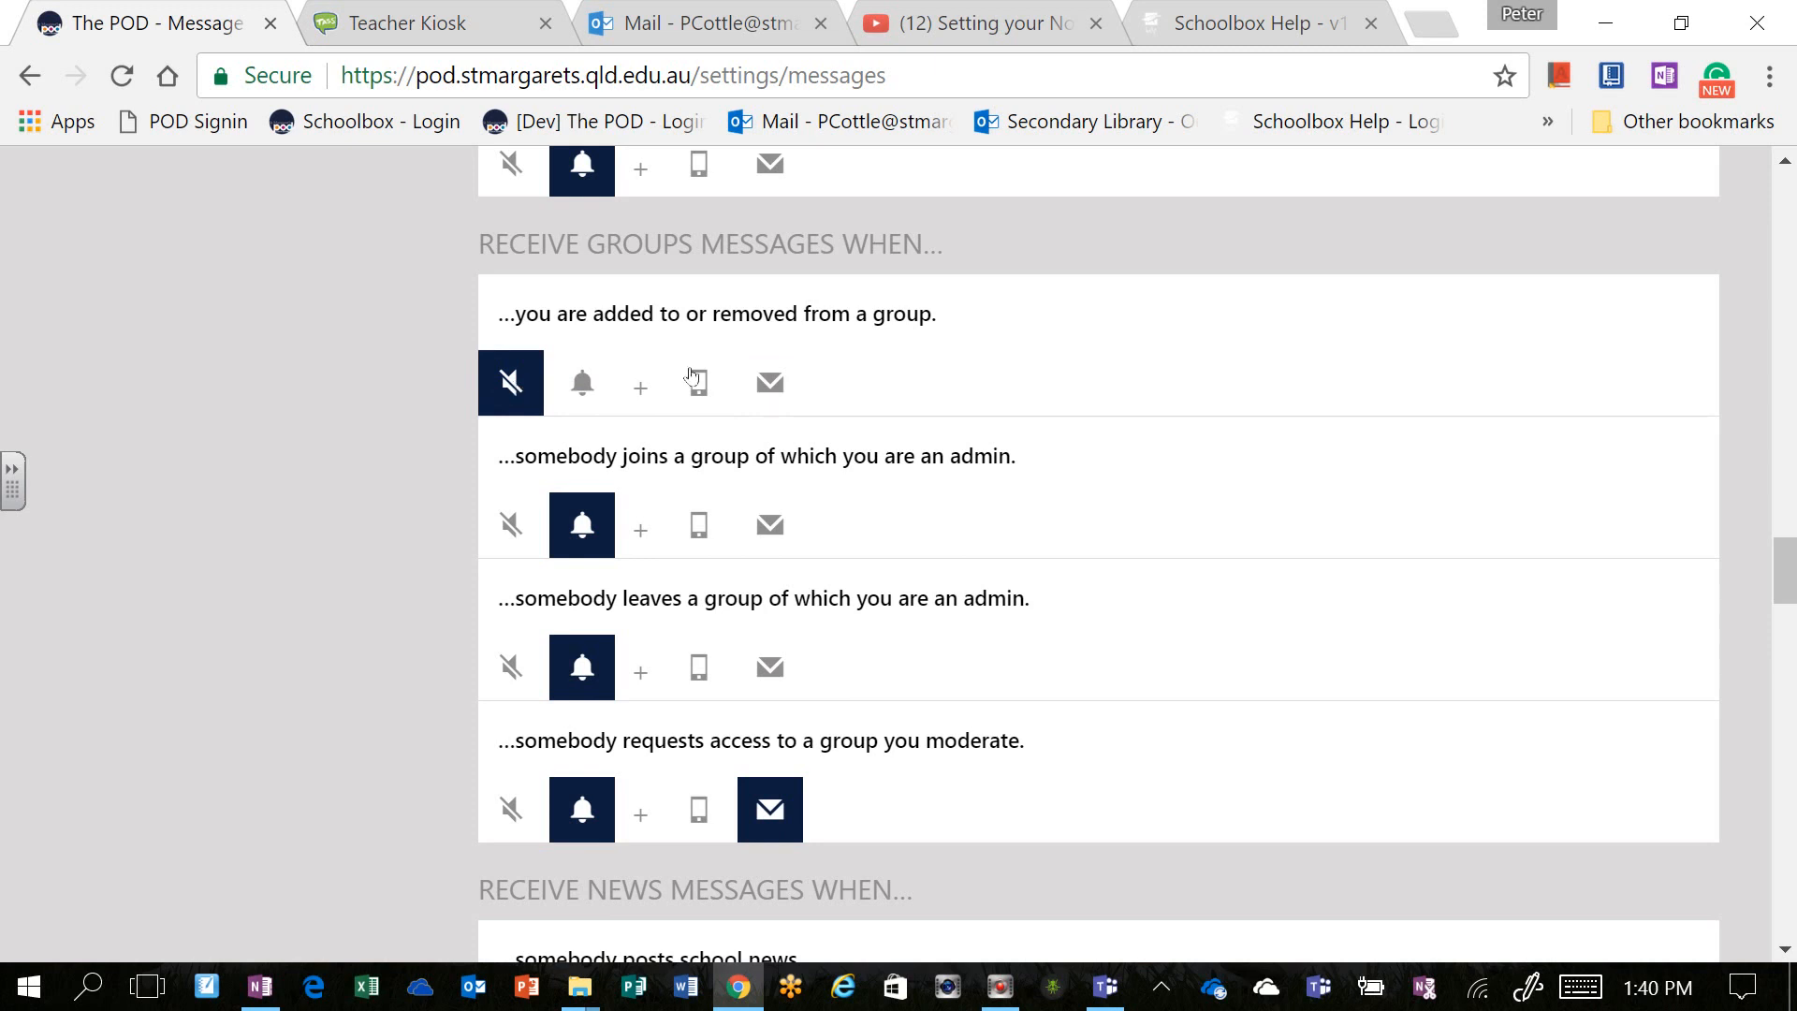
pyautogui.moveTo(770, 383)
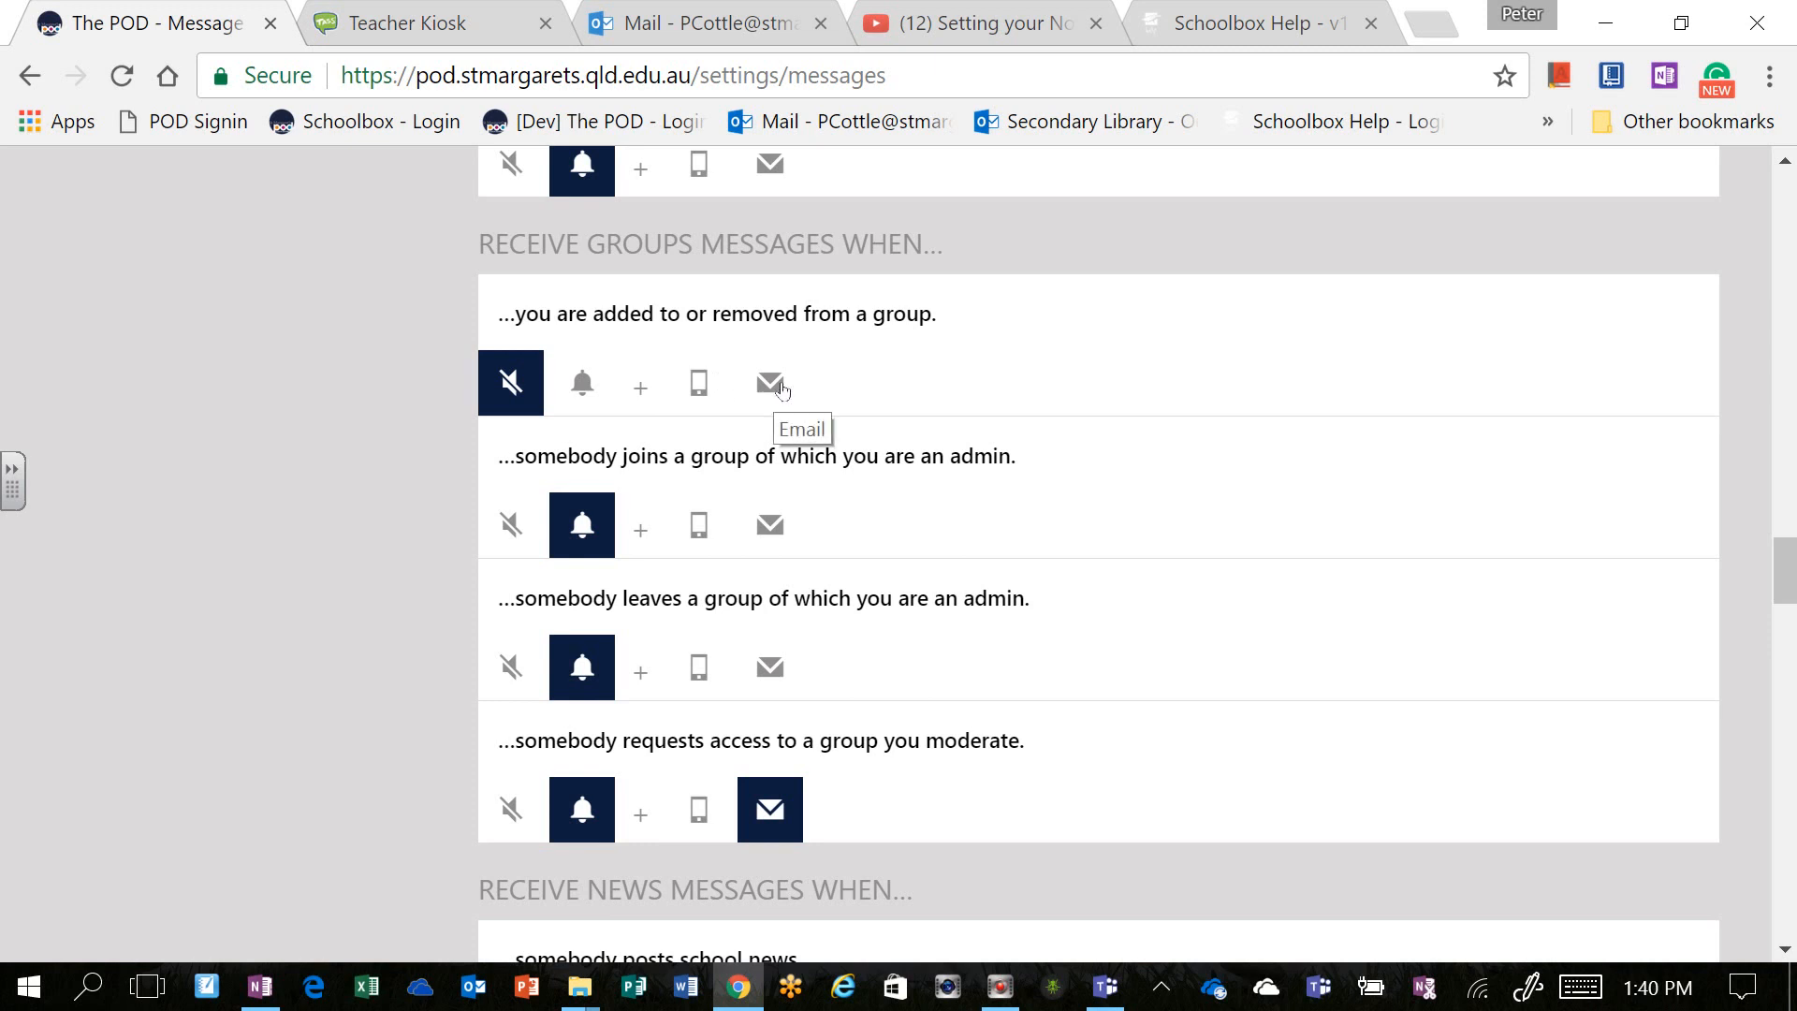
# Step: Restore instant and email notifications for group membership changes
pyautogui.click(769, 383)
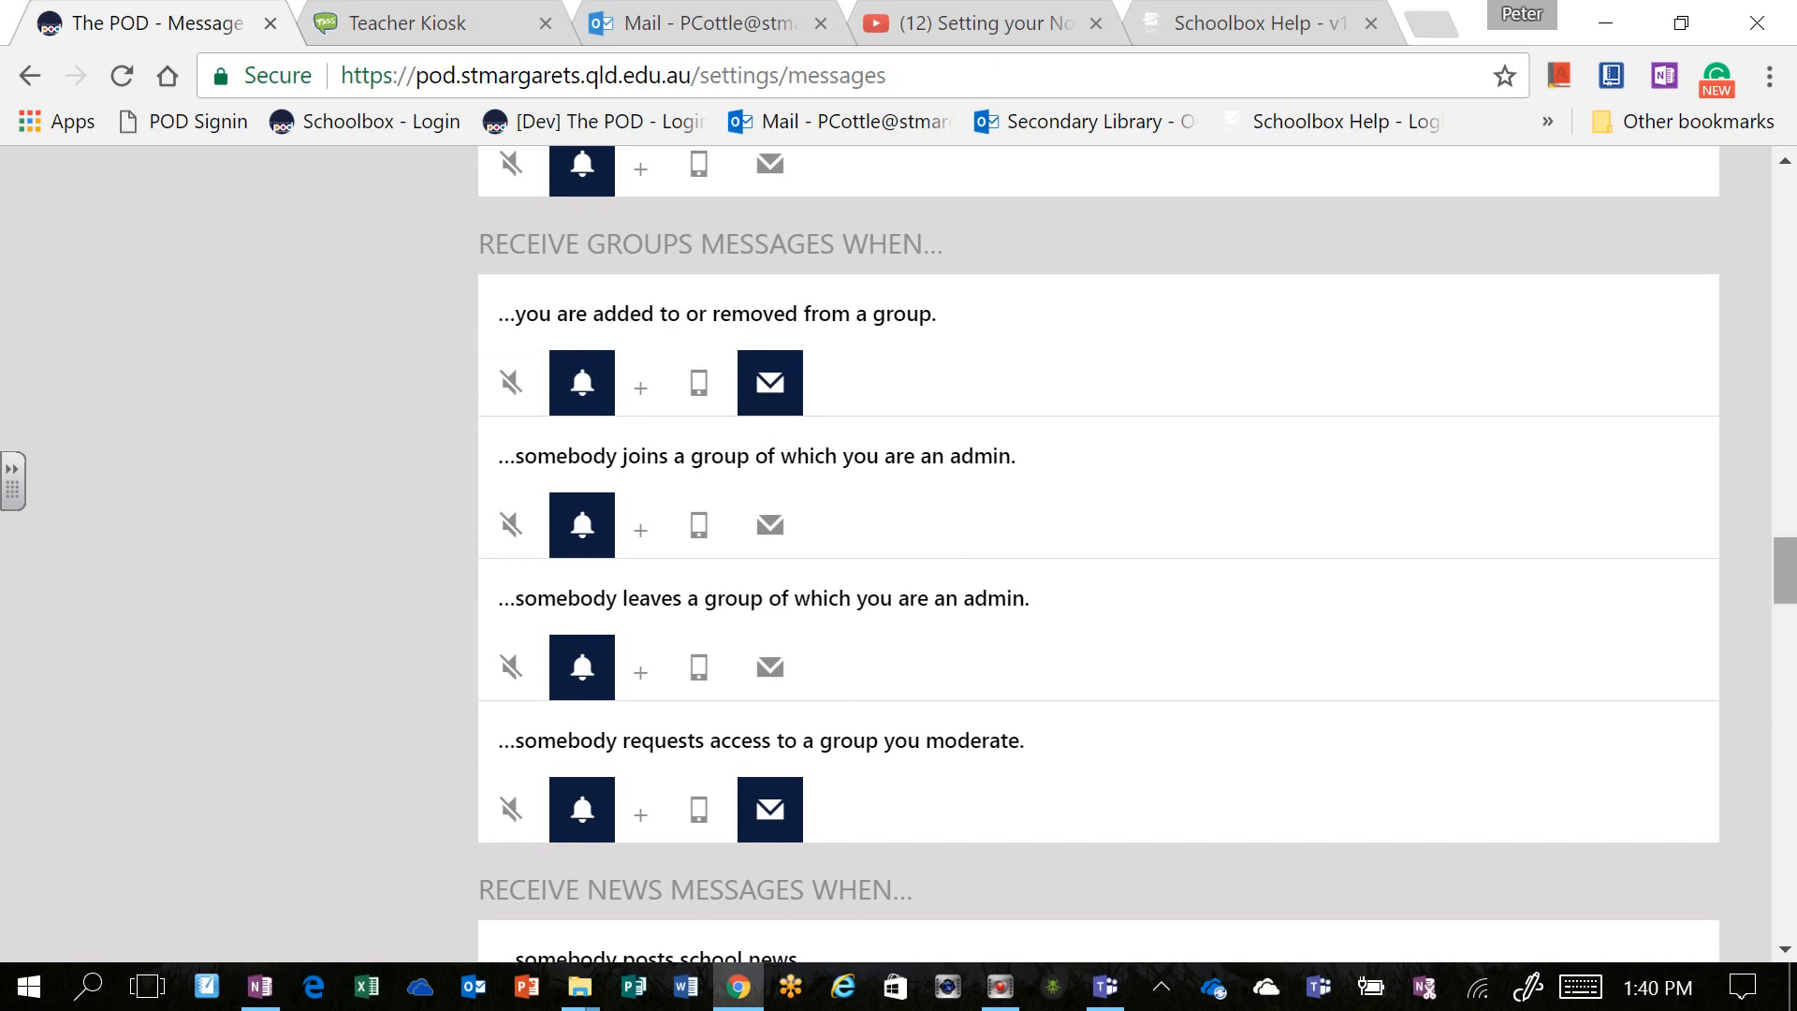
pyautogui.scroll(-3)
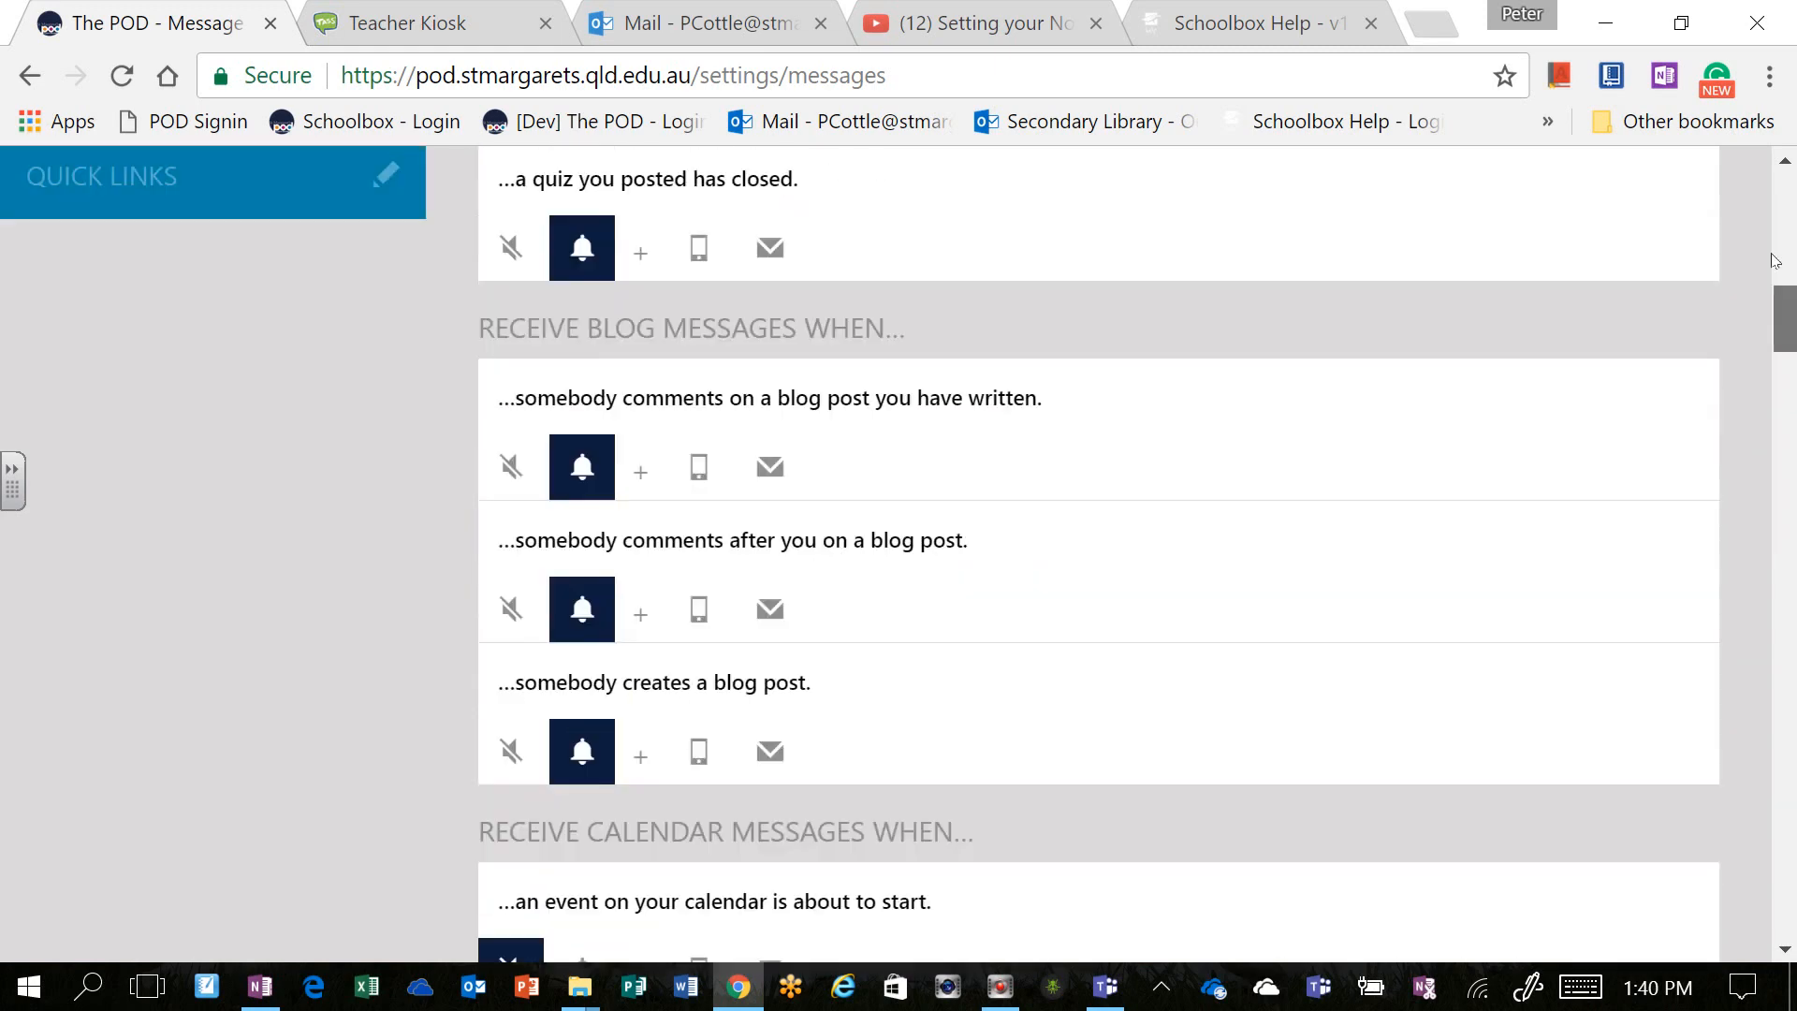
pyautogui.scroll(3)
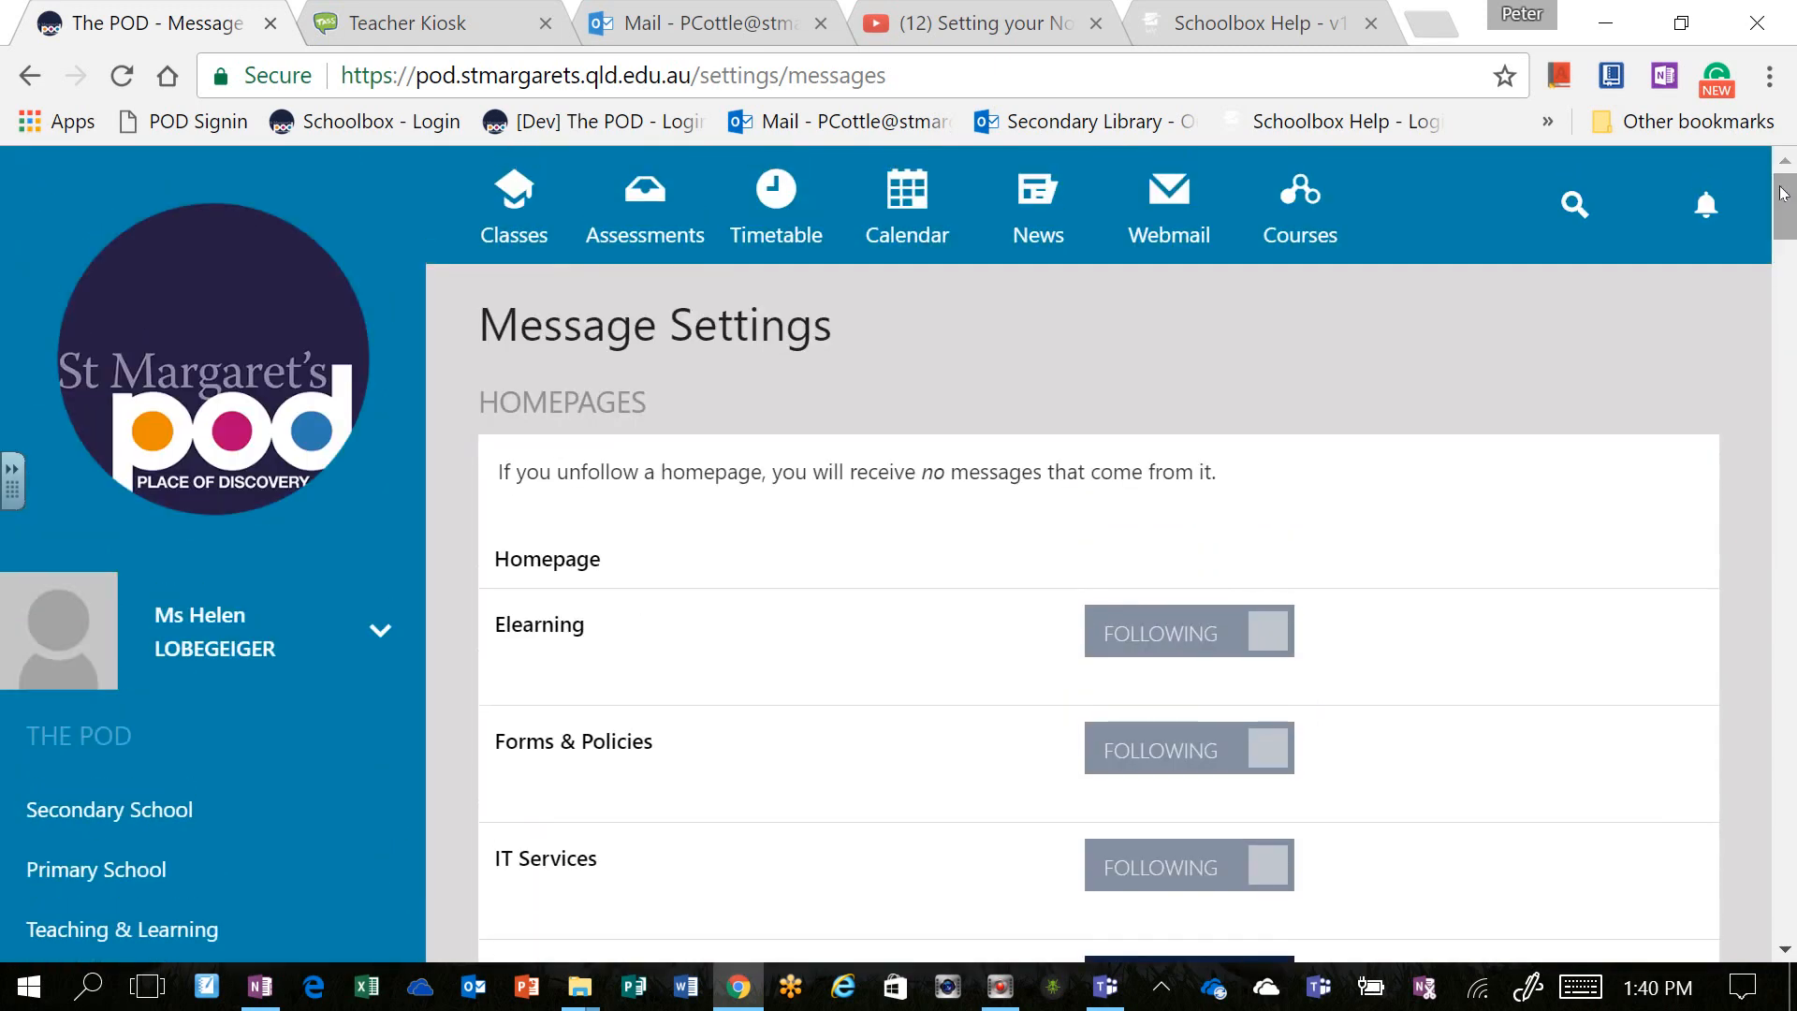
pyautogui.moveTo(1706, 207)
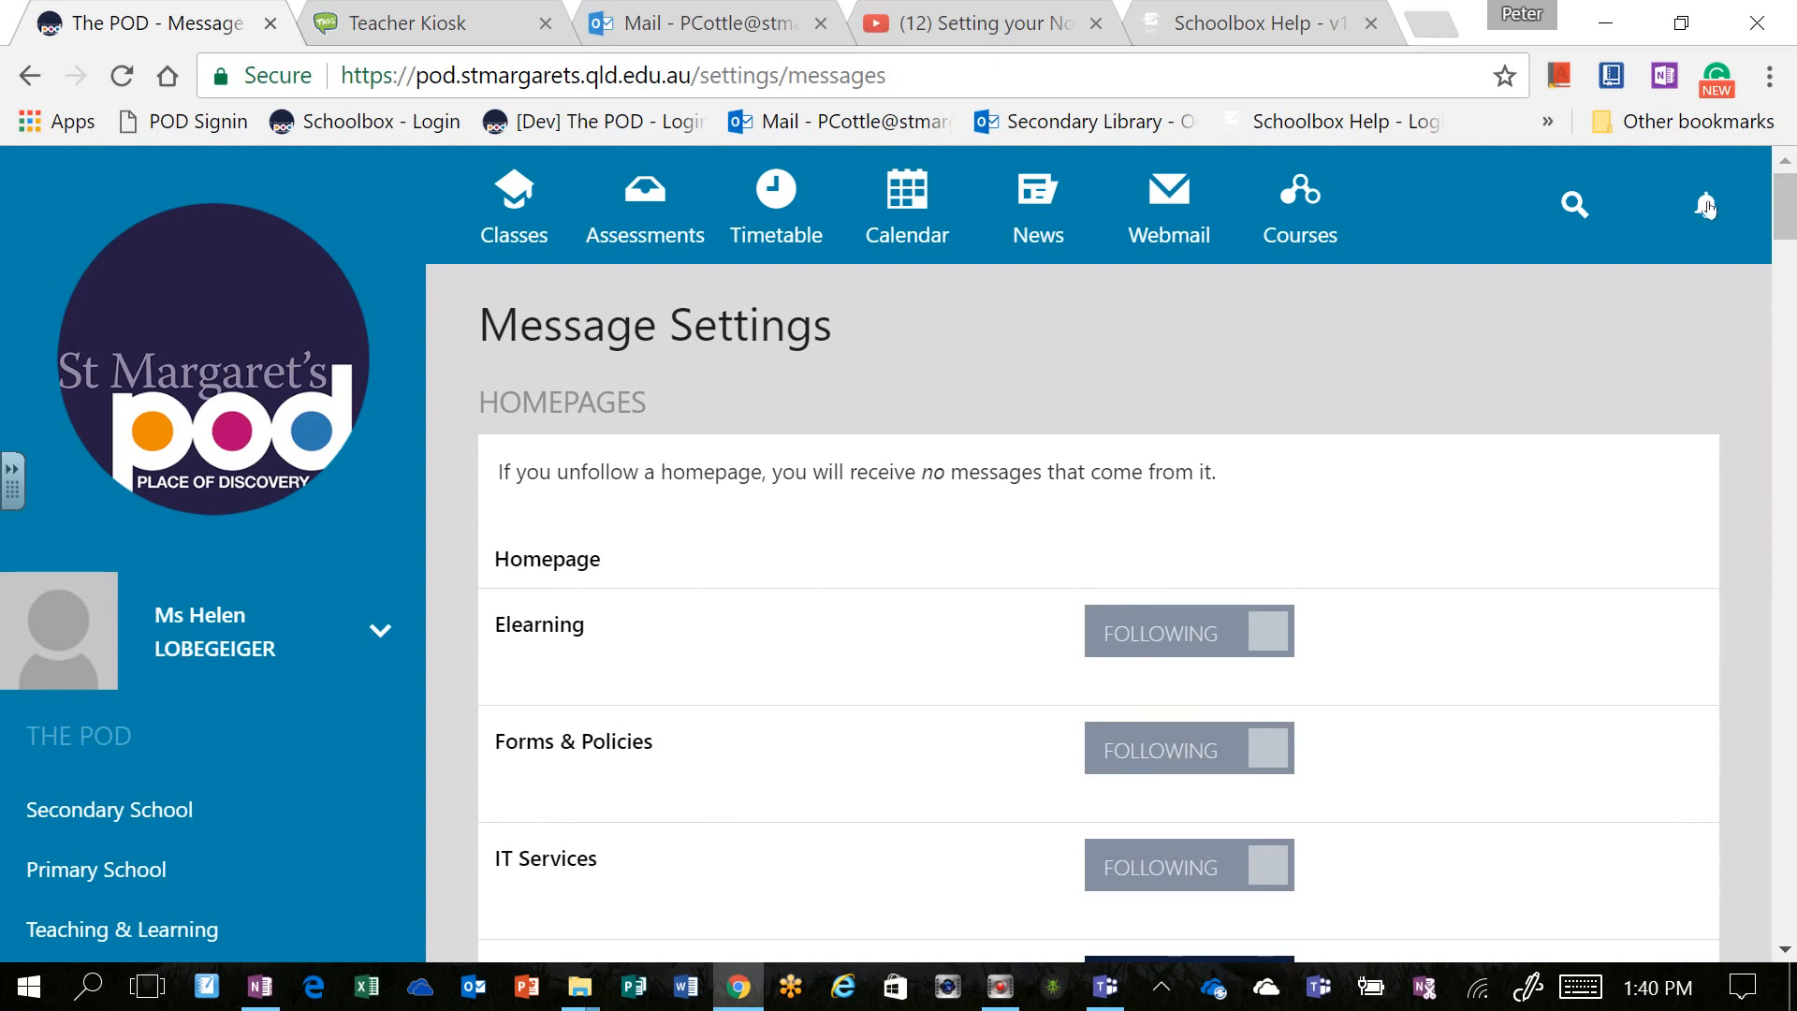
# Step: Show recent notifications in the bell panel, then open the full messages list
pyautogui.click(1706, 206)
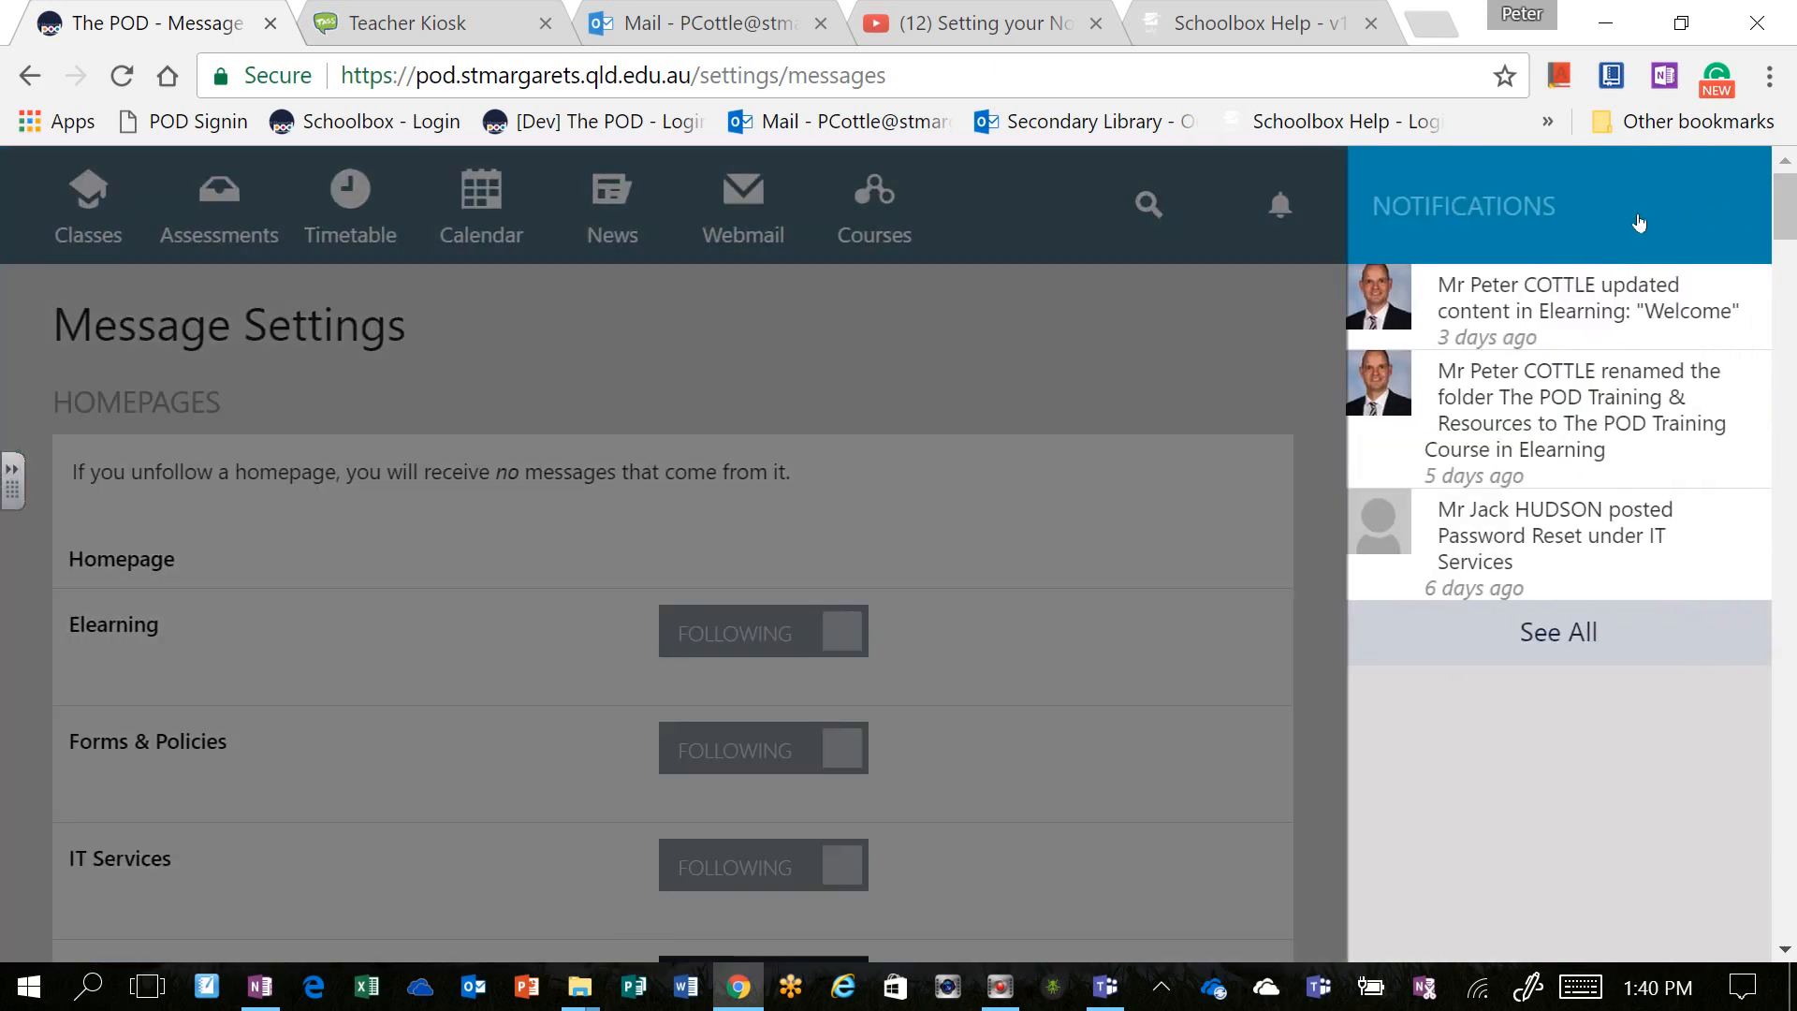
pyautogui.moveTo(1535, 221)
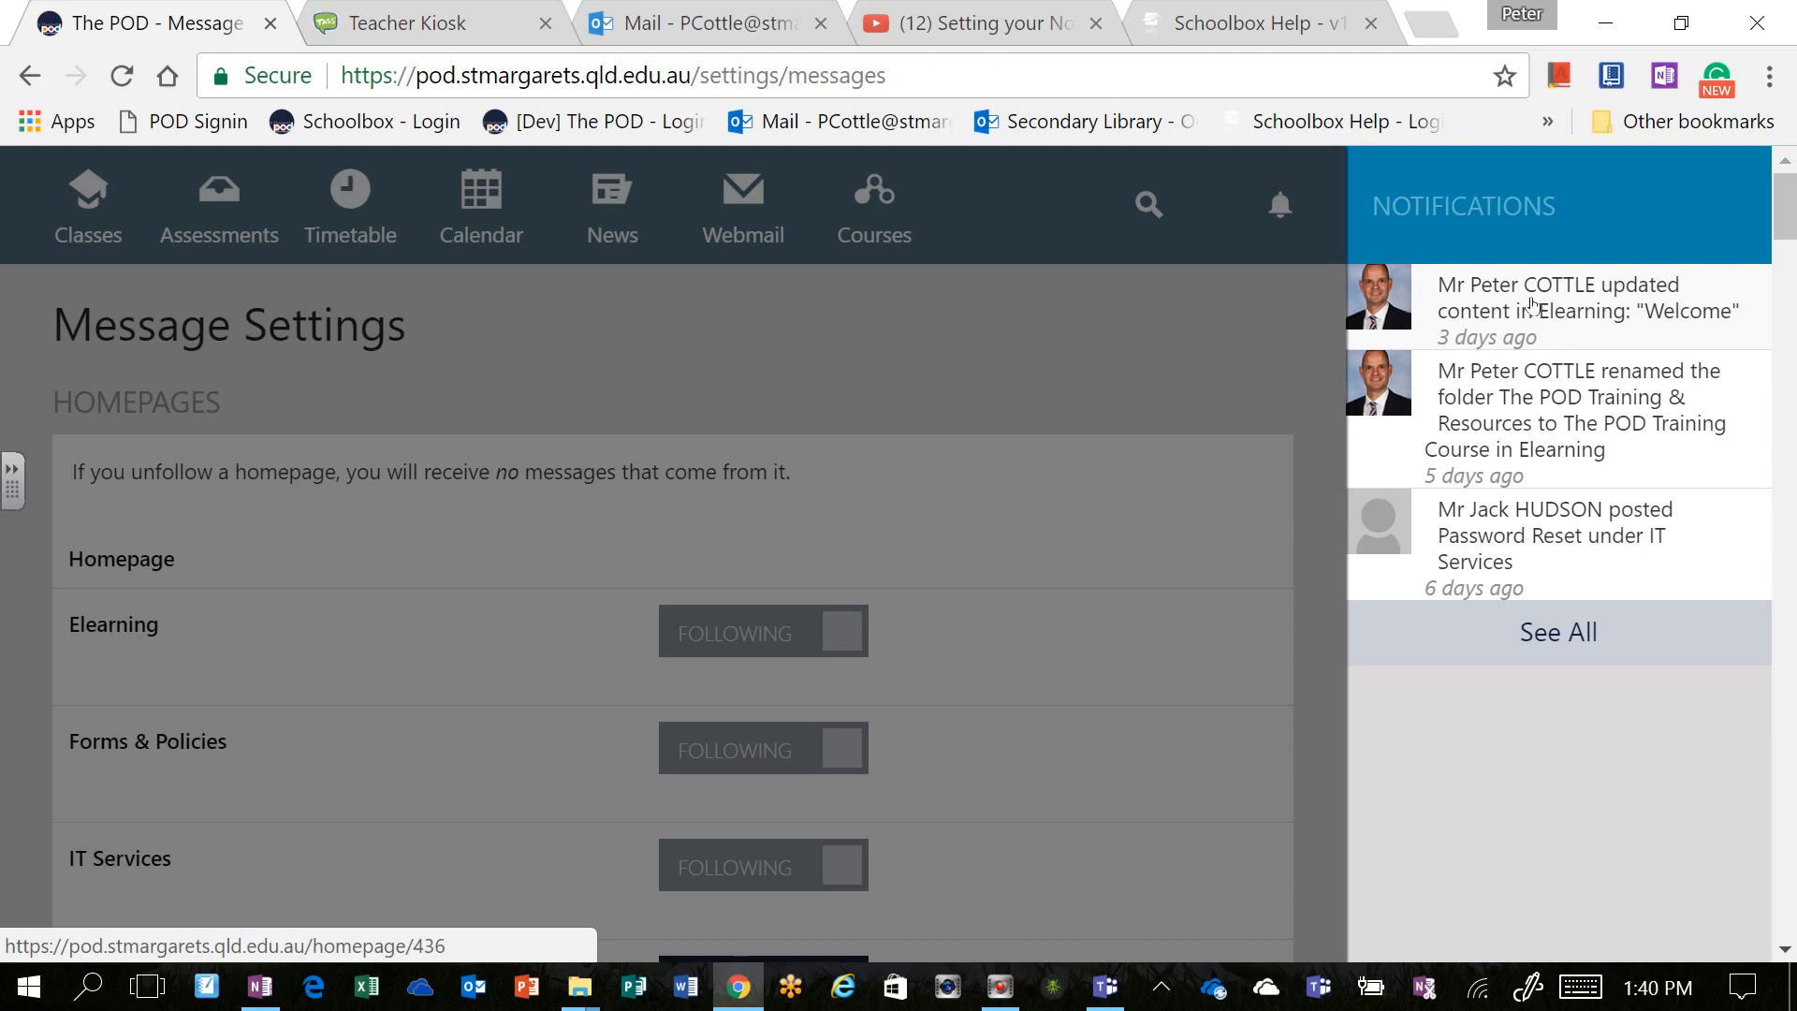
pyautogui.click(1556, 632)
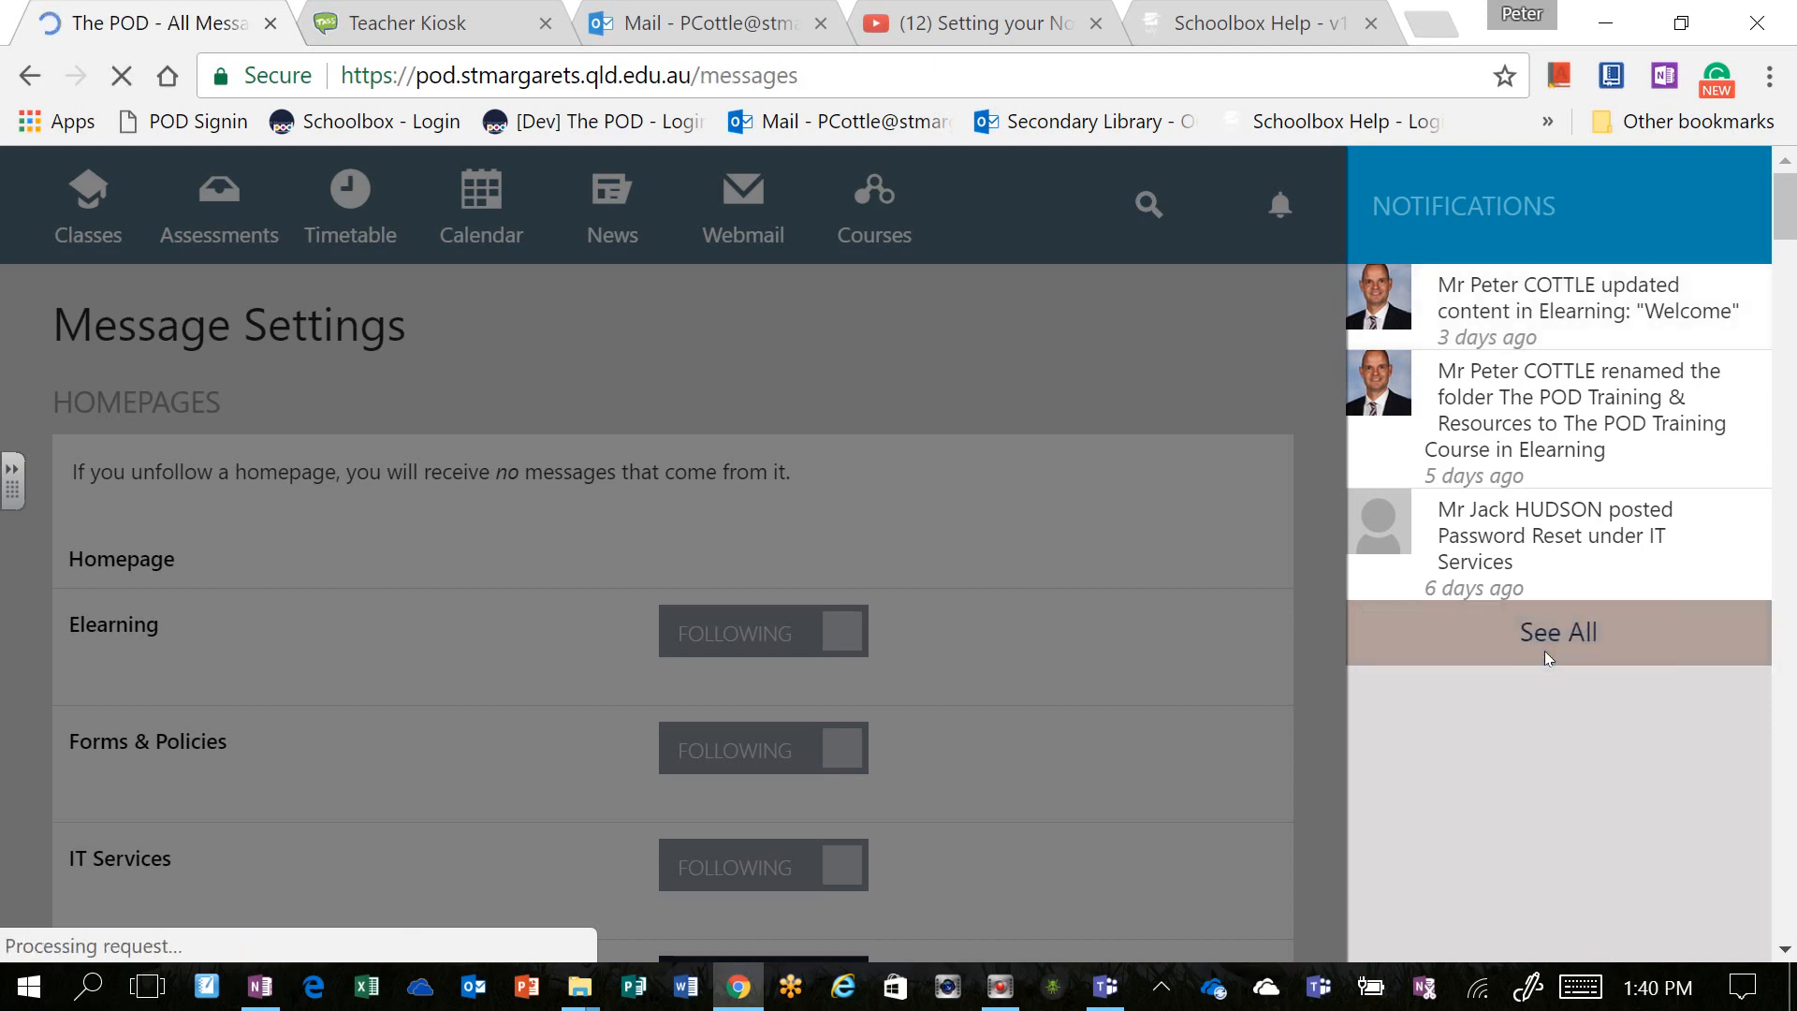
pyautogui.click(1555, 631)
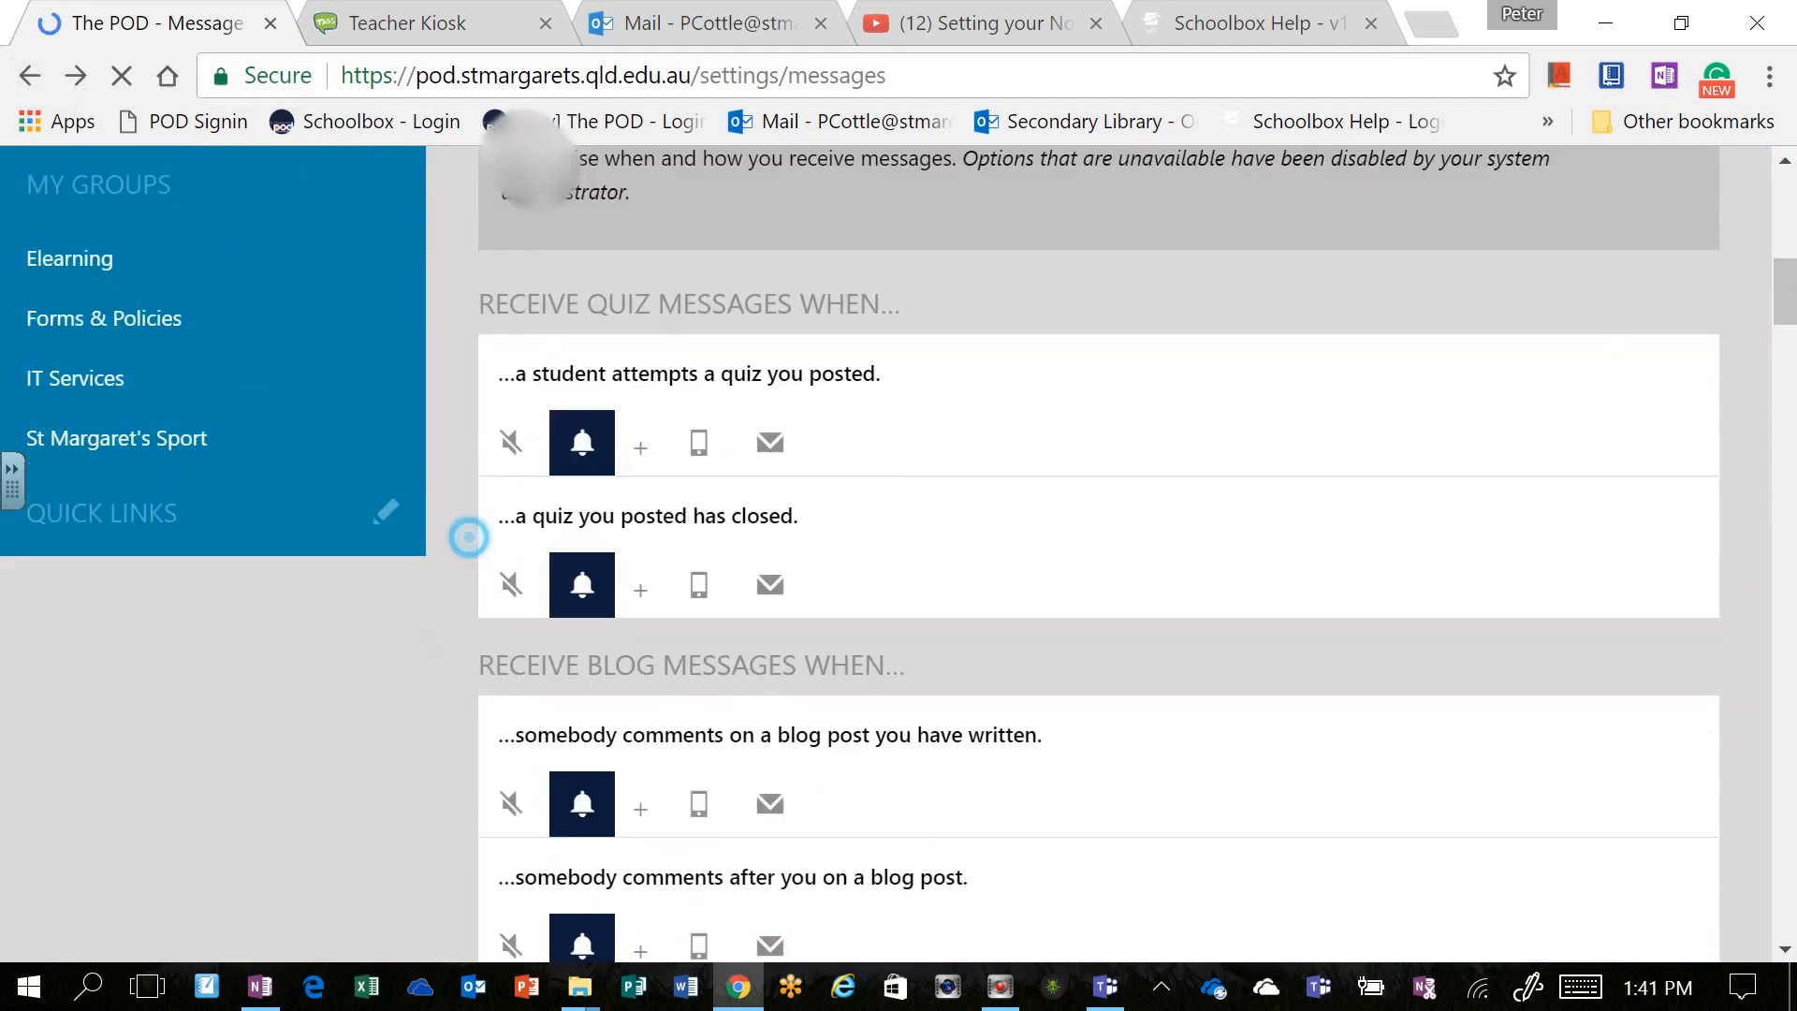
# Step: Scroll Message Settings down to the blog message options below the quiz closing notice
pyautogui.scroll(-3)
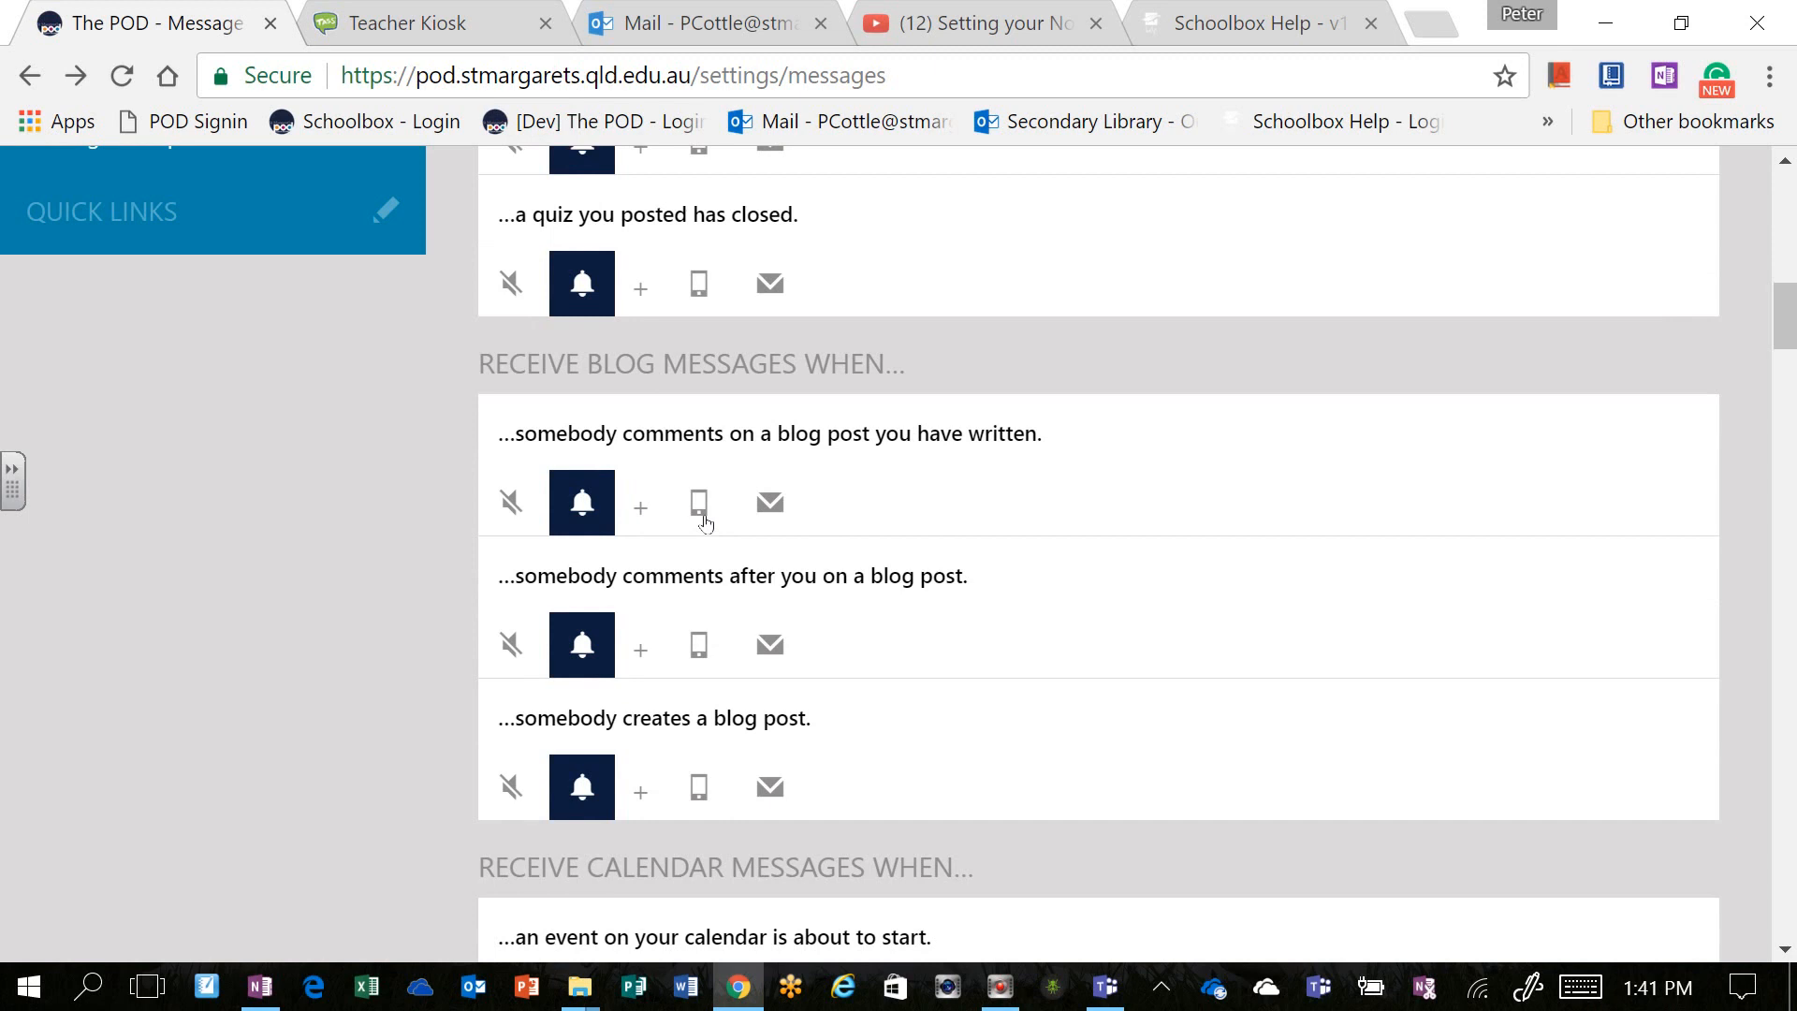
pyautogui.moveTo(698, 503)
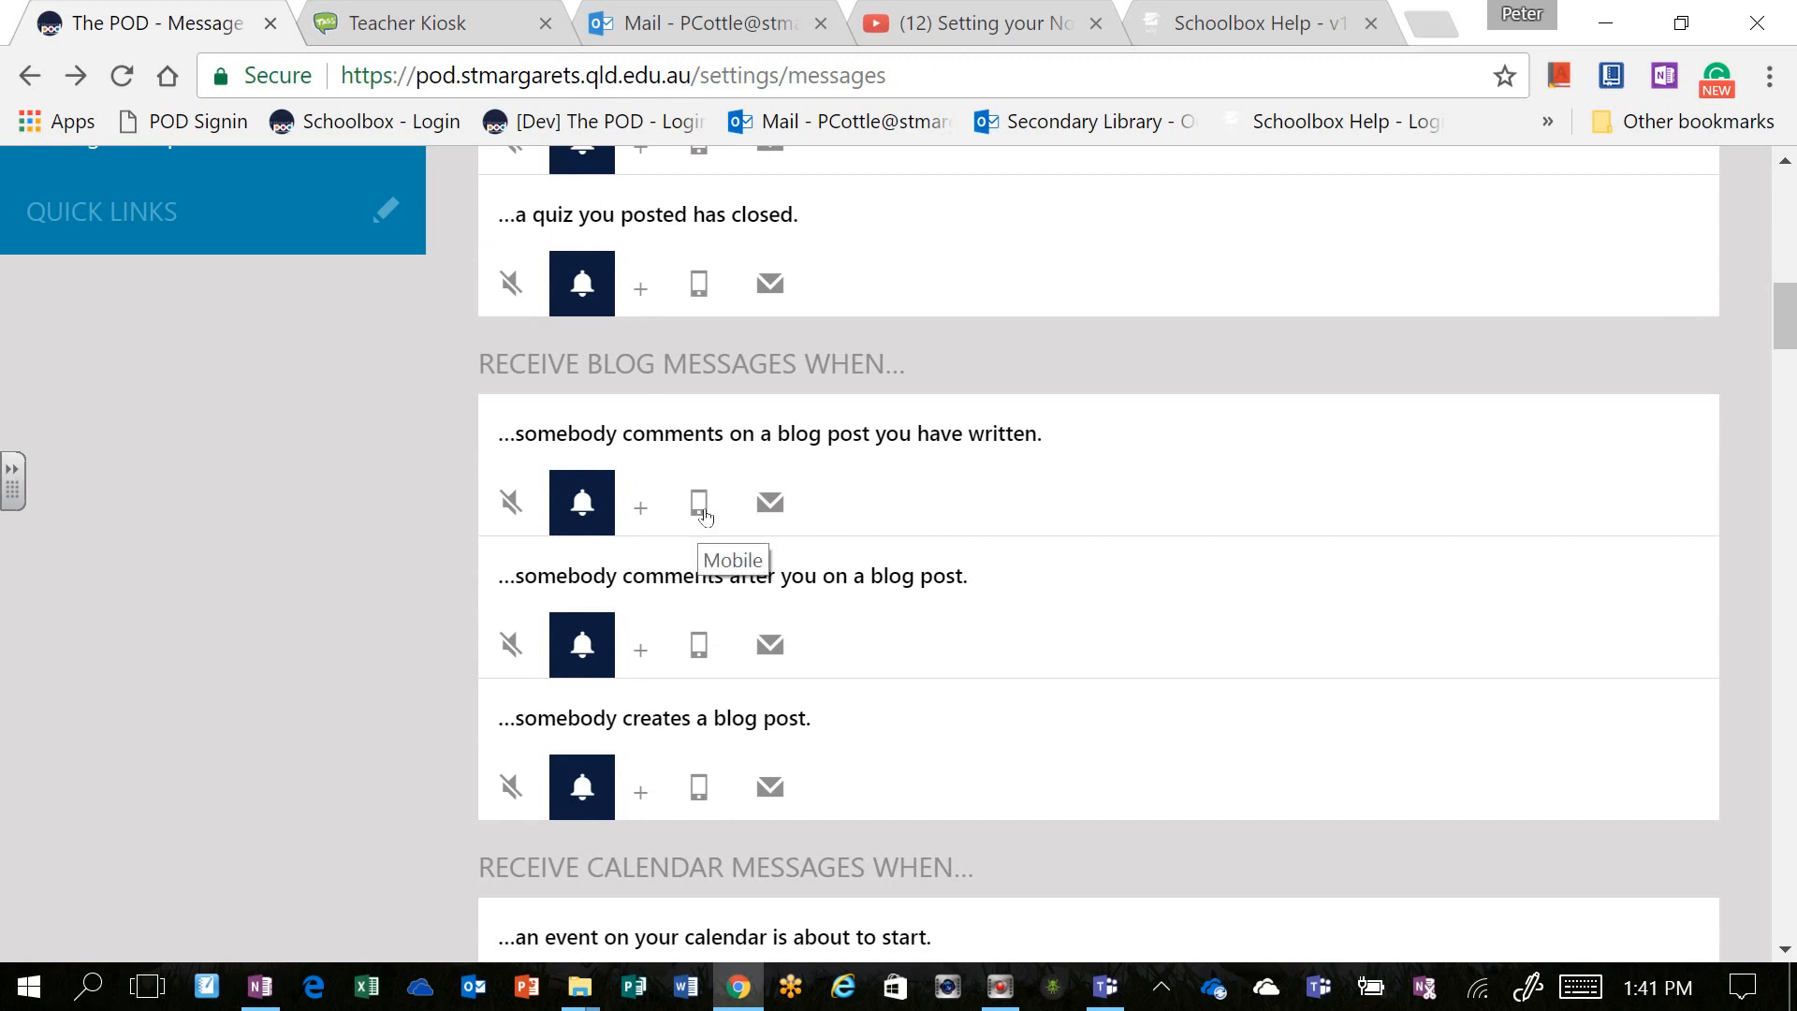